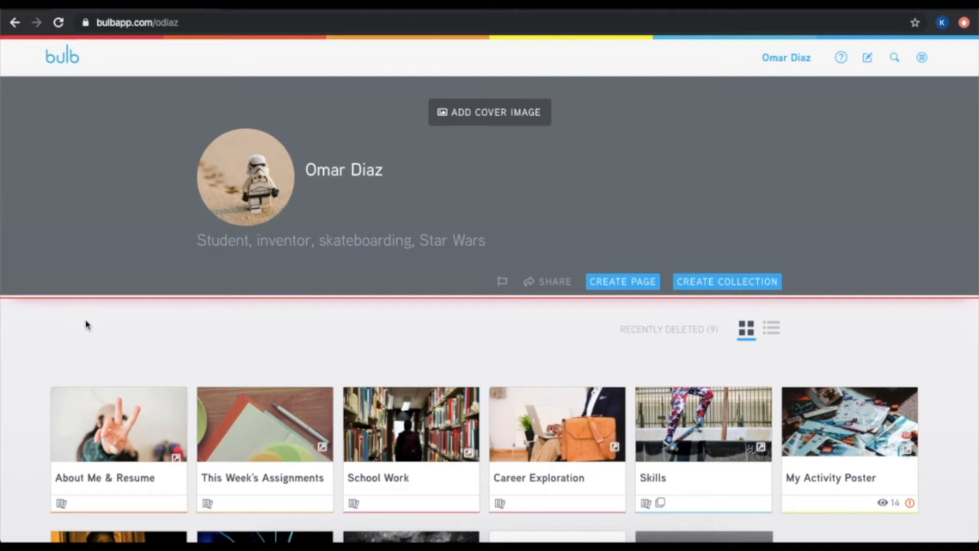
pyautogui.moveTo(104, 223)
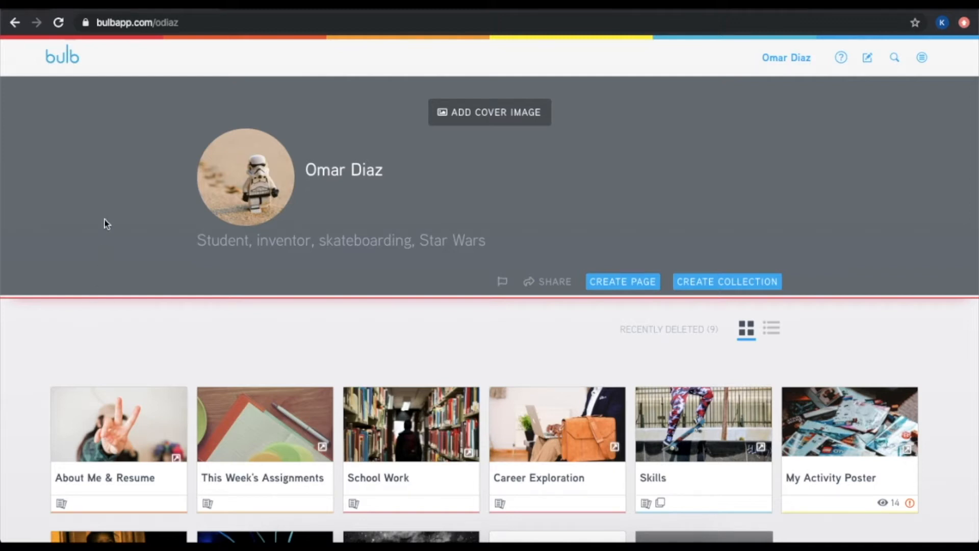
pyautogui.moveTo(180, 227)
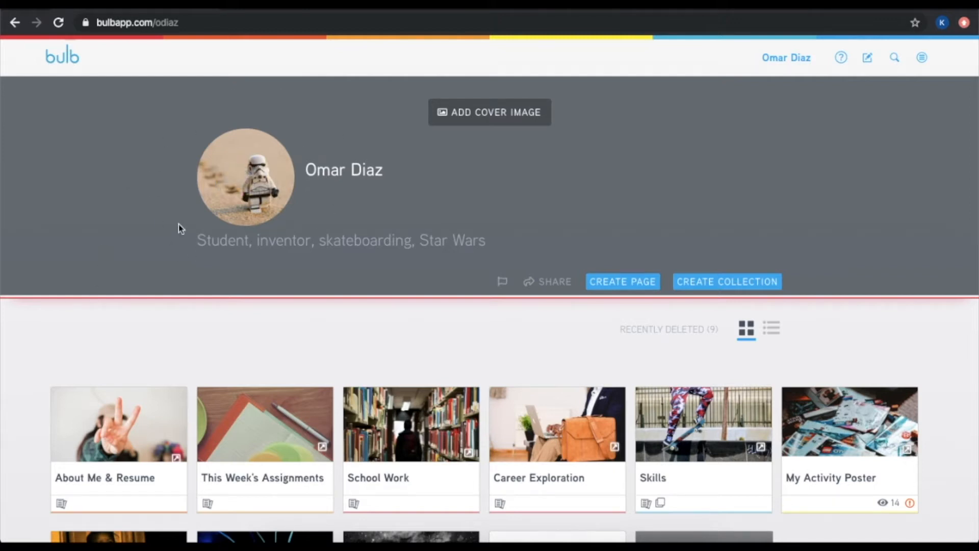
pyautogui.moveTo(132, 186)
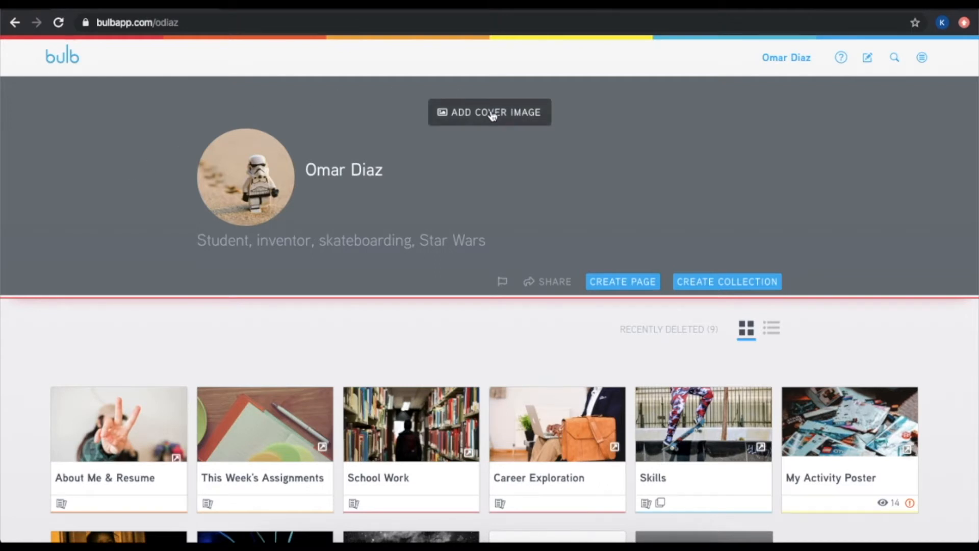
# Add a cover image from a web search for 'skate', choosing the first skateboard trick photo
pyautogui.click(490, 112)
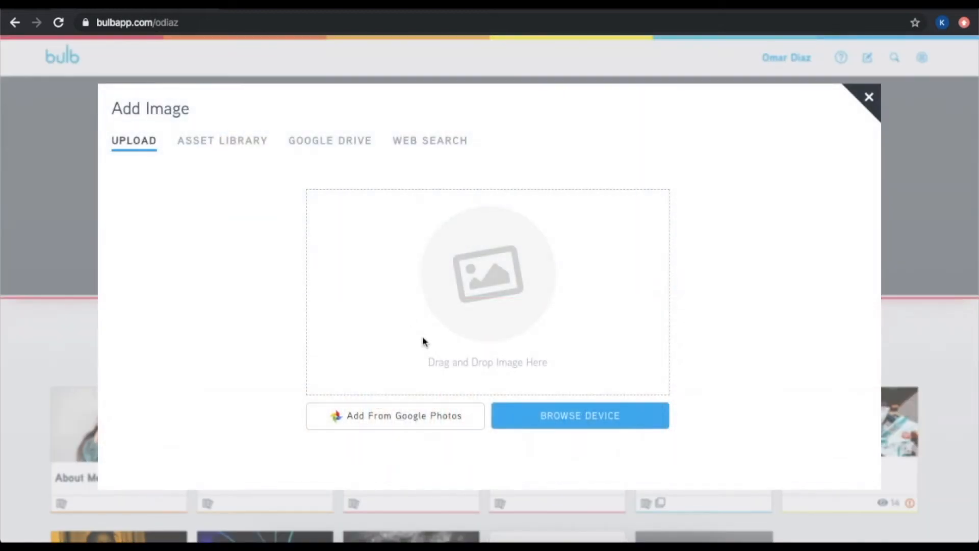
pyautogui.moveTo(244, 145)
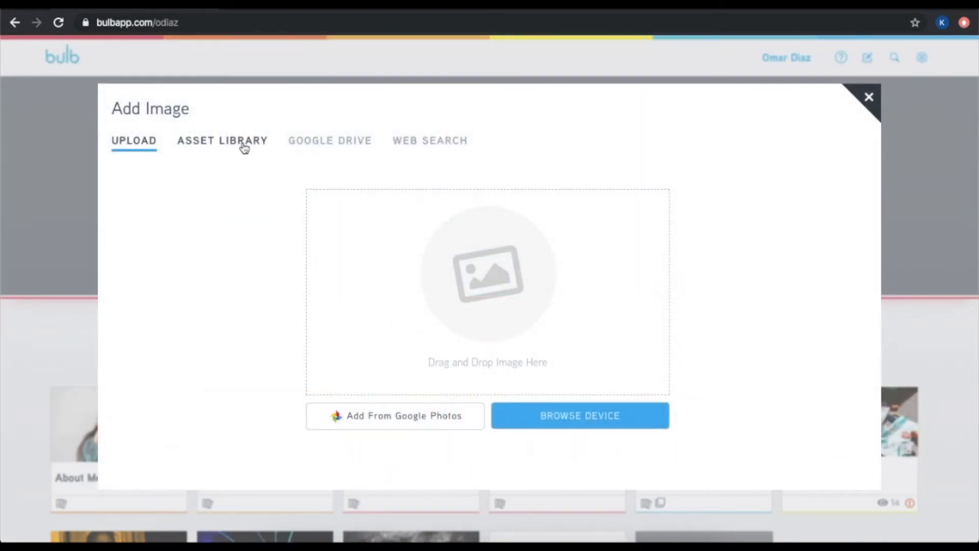
pyautogui.click(222, 140)
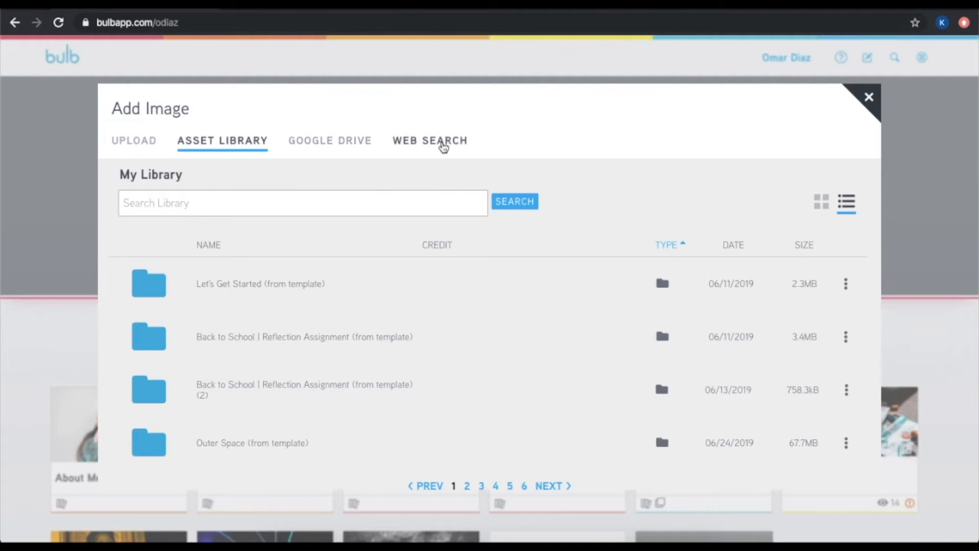
pyautogui.click(430, 139)
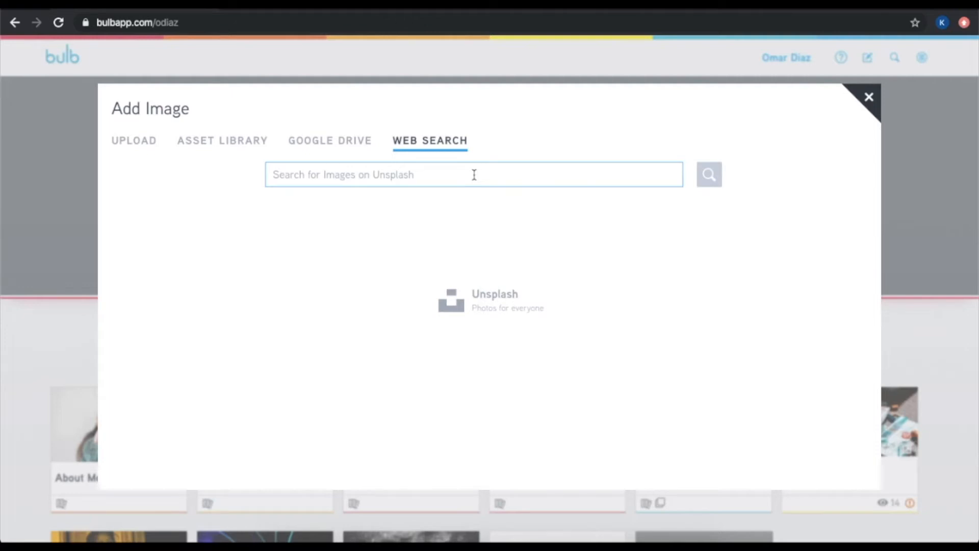
pyautogui.write('skate')
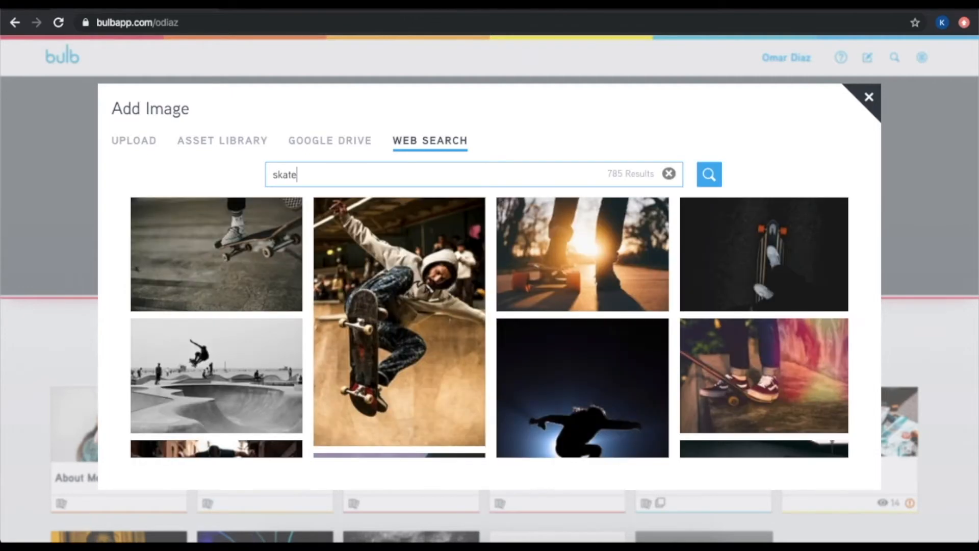
pyautogui.click(215, 254)
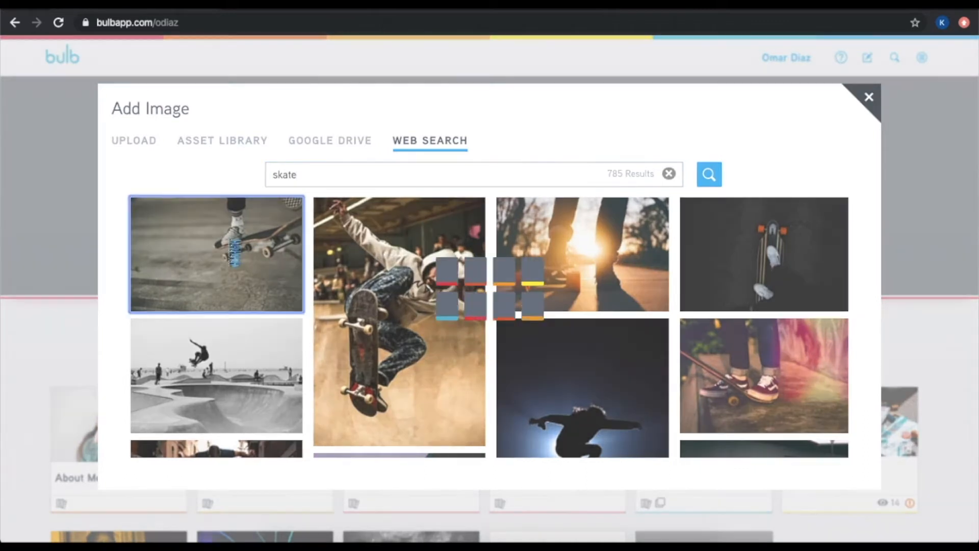
pyautogui.click(215, 254)
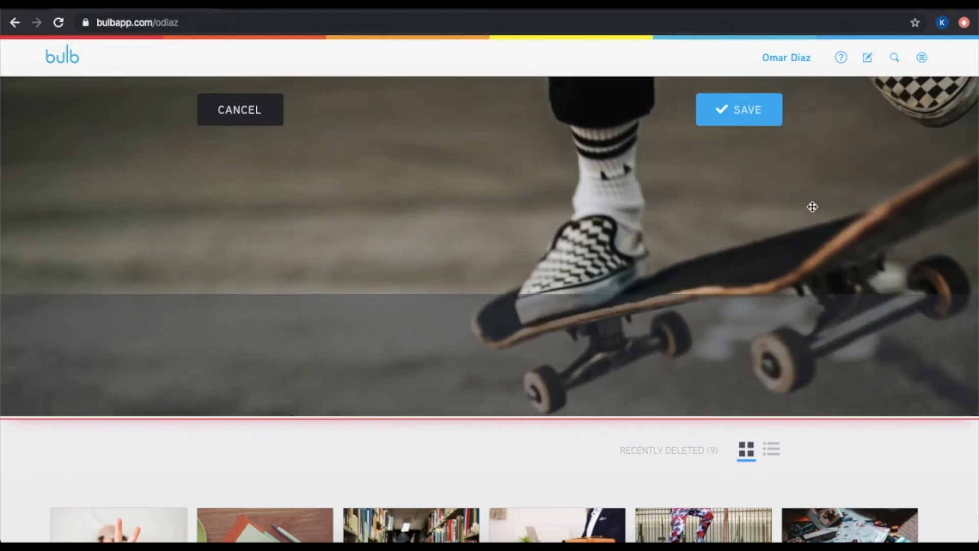
# Save the skateboarding photo as the profile cover behind the name and bio
pyautogui.click(739, 109)
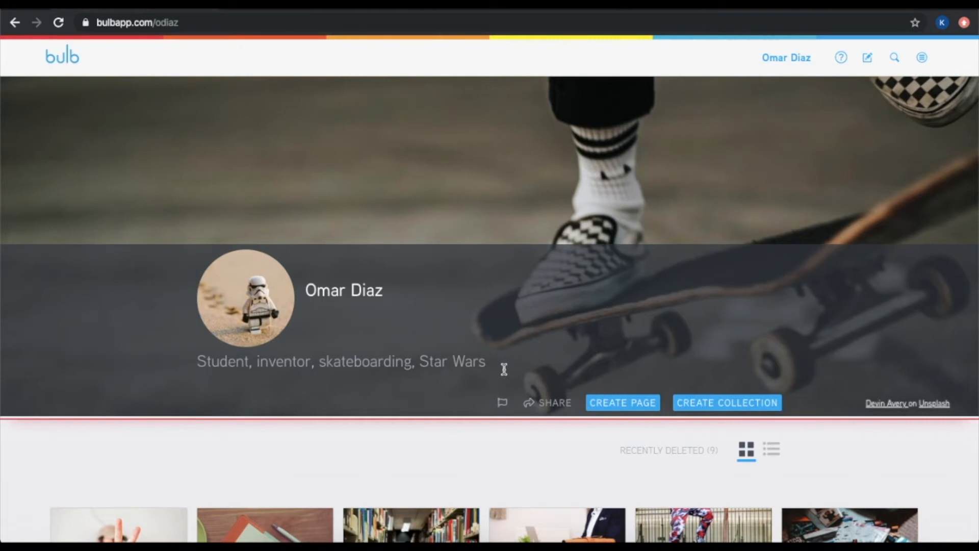
pyautogui.click(486, 362)
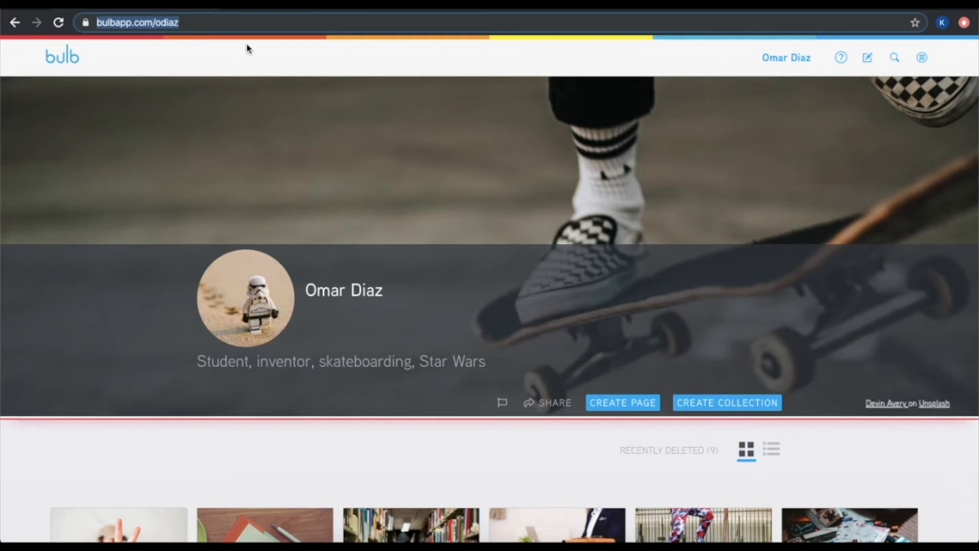
pyautogui.click(137, 22)
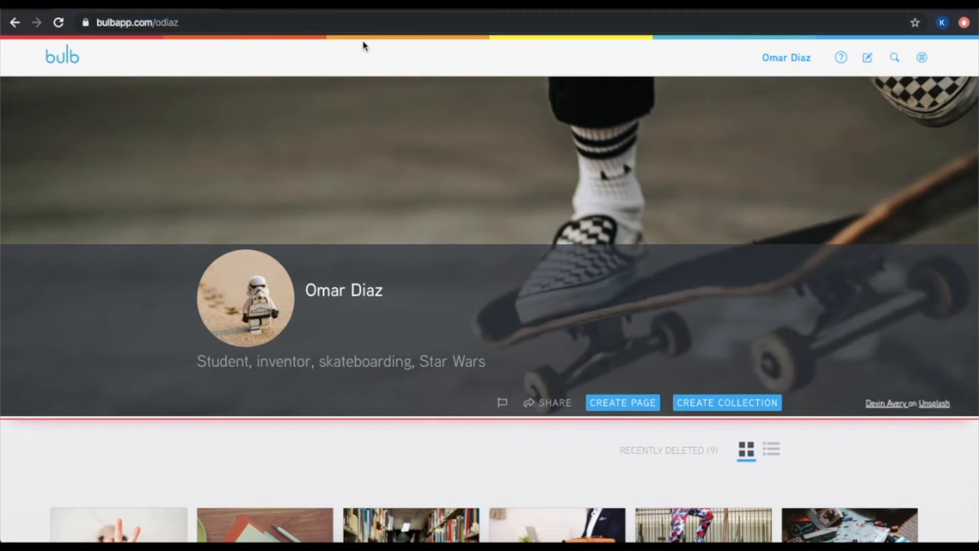
pyautogui.moveTo(696, 73)
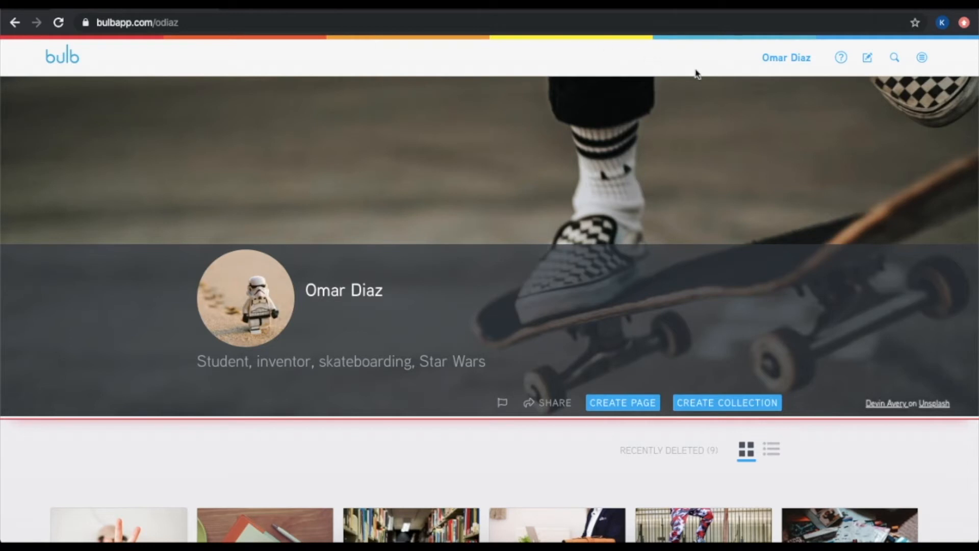
pyautogui.moveTo(922, 57)
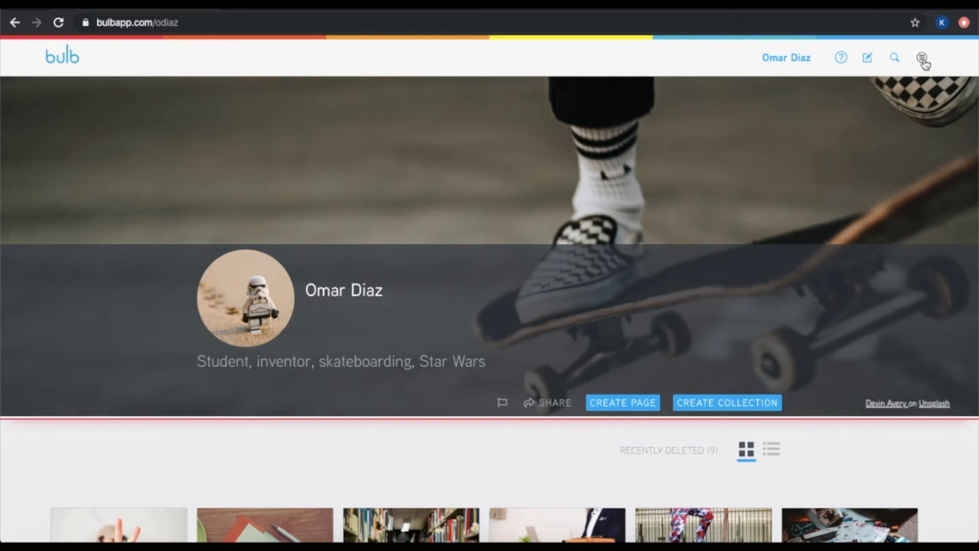
# Review the account panel's recent activity, then the student's Groups and the empty Likes list
pyautogui.click(922, 57)
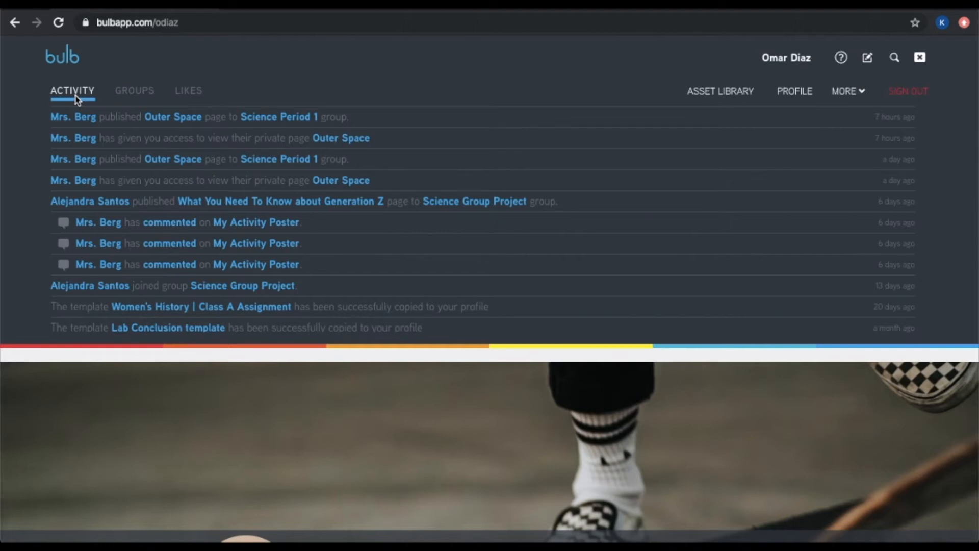
pyautogui.click(135, 91)
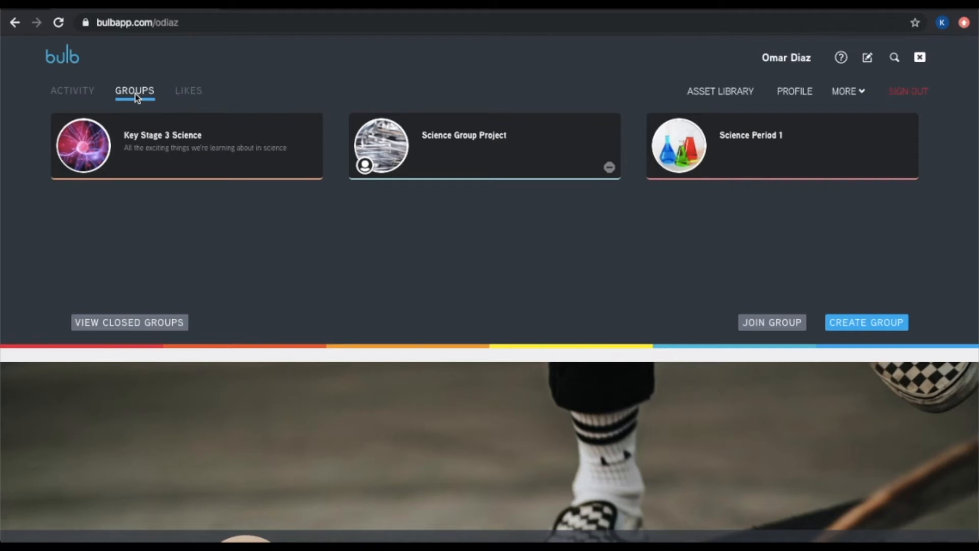
pyautogui.click(189, 90)
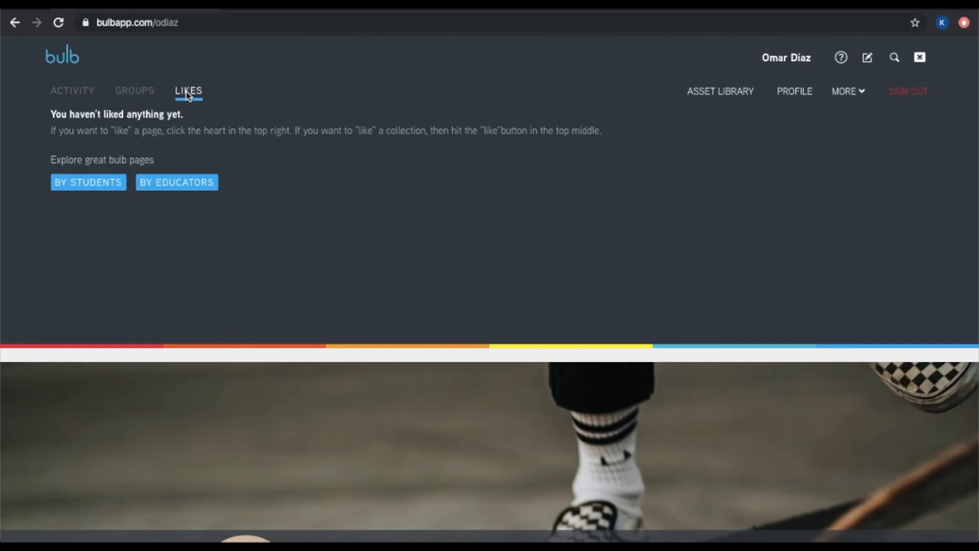
pyautogui.moveTo(721, 100)
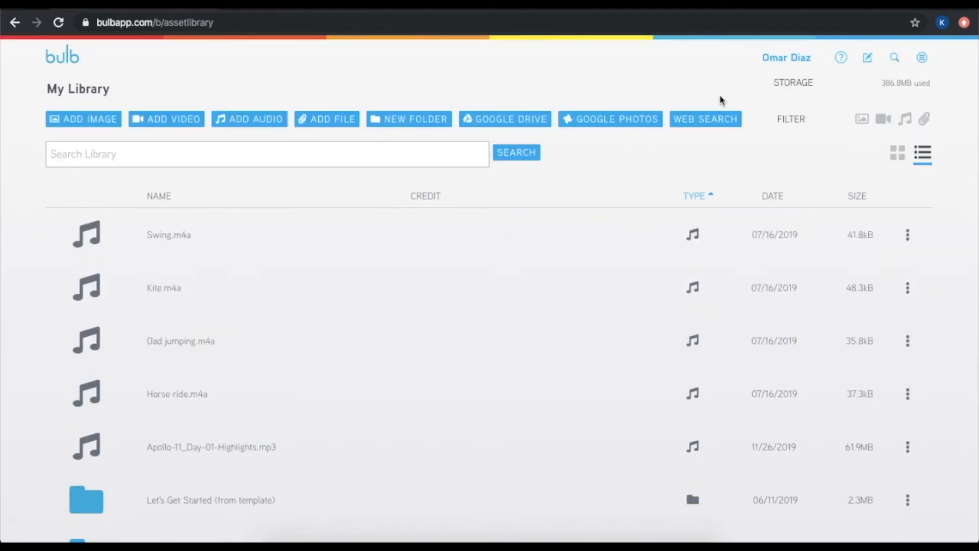
pyautogui.moveTo(765, 135)
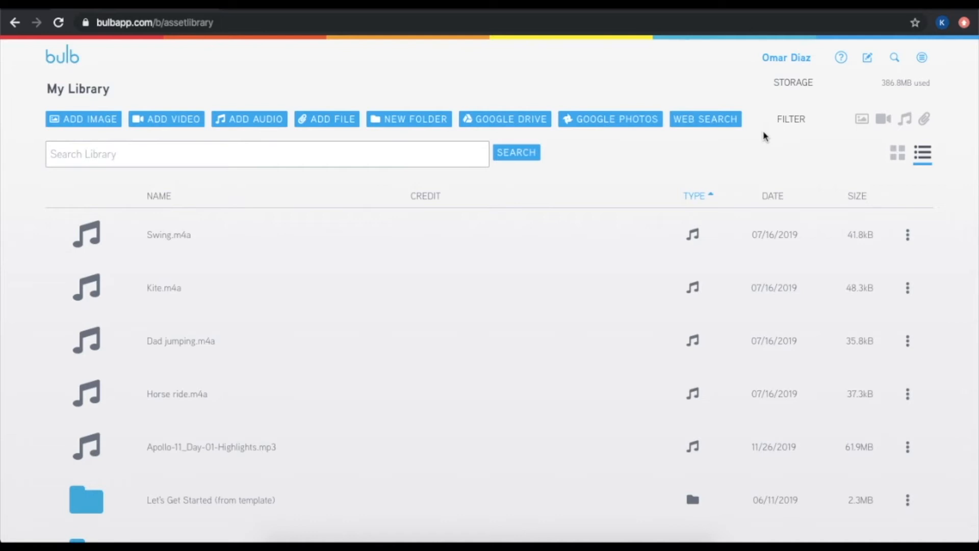
# Try the library's image and audio filters, then search the library for 'outer space' listing 13 results
pyautogui.click(861, 119)
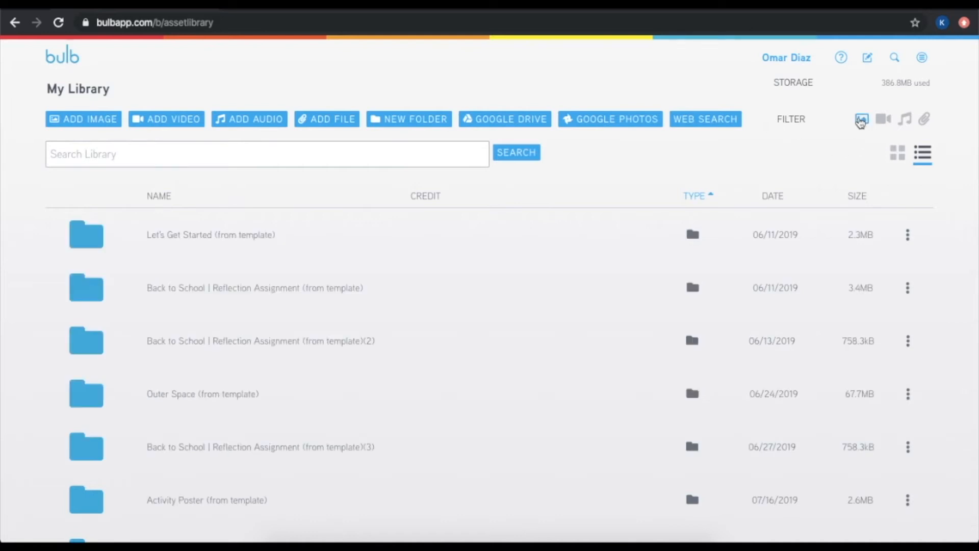
pyautogui.click(905, 118)
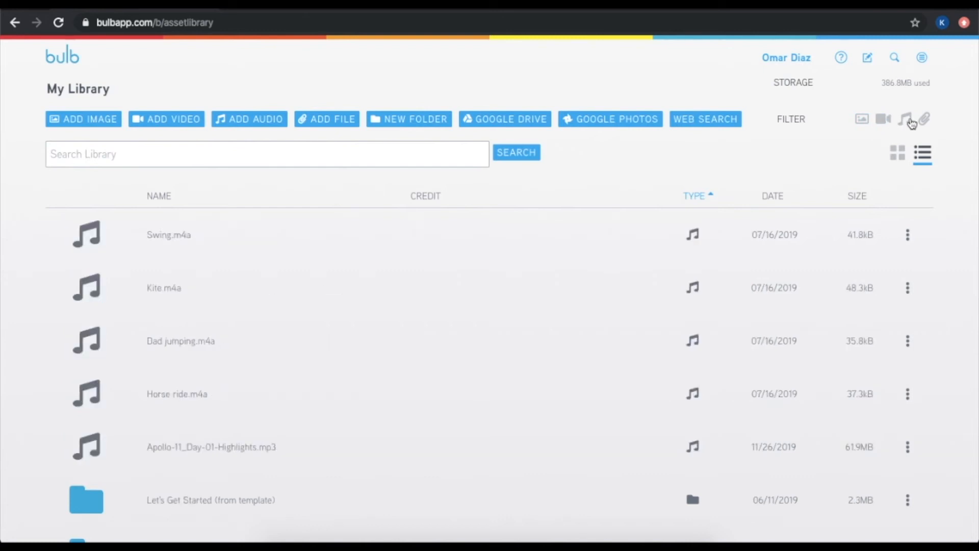
pyautogui.click(927, 118)
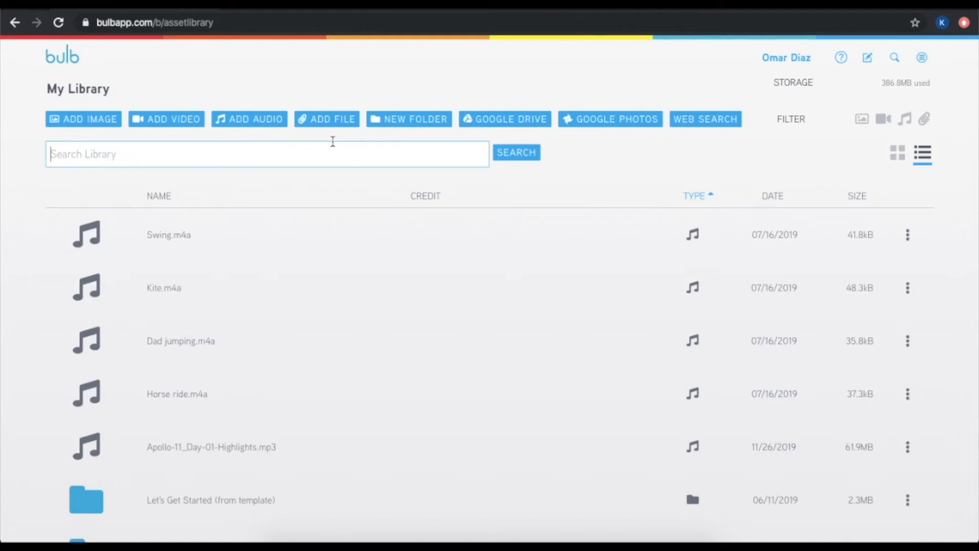
pyautogui.write('outer sp')
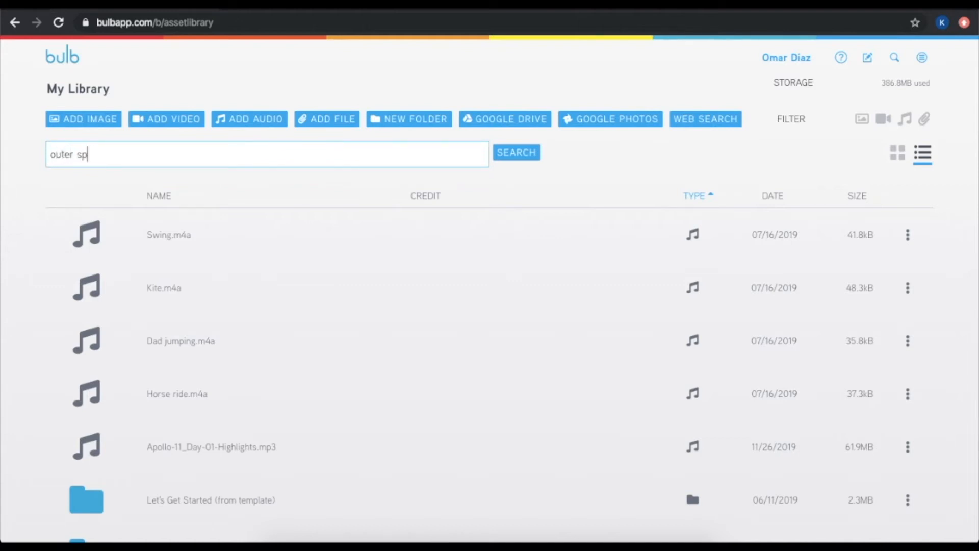
pyautogui.click(516, 152)
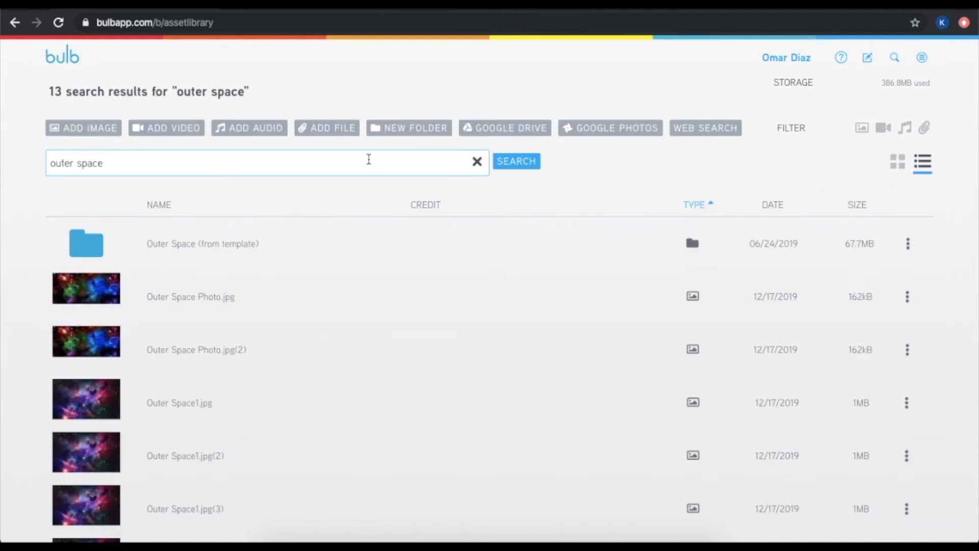
pyautogui.moveTo(755, 95)
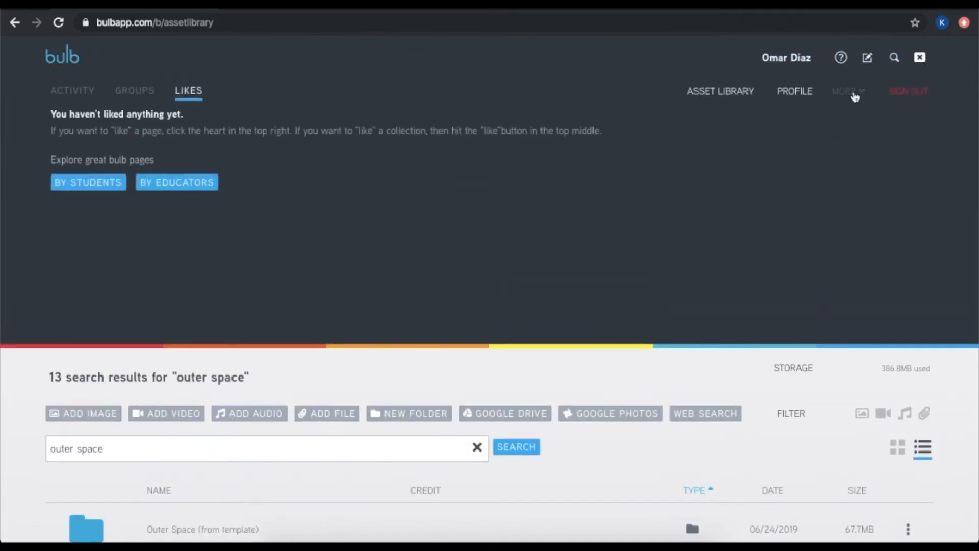
# Reach the account Settings page from the panel's MORE options, showing name, username, password and email
pyautogui.click(847, 90)
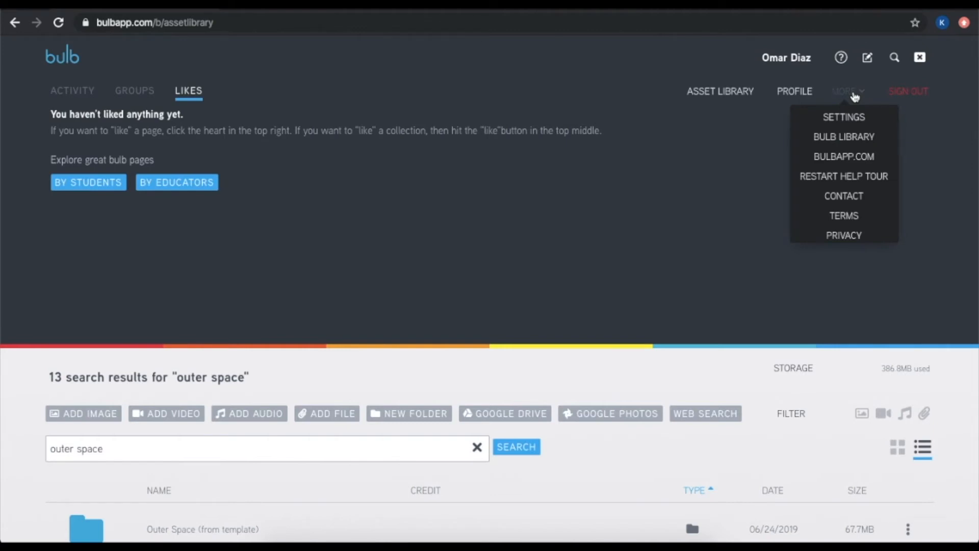
pyautogui.click(844, 116)
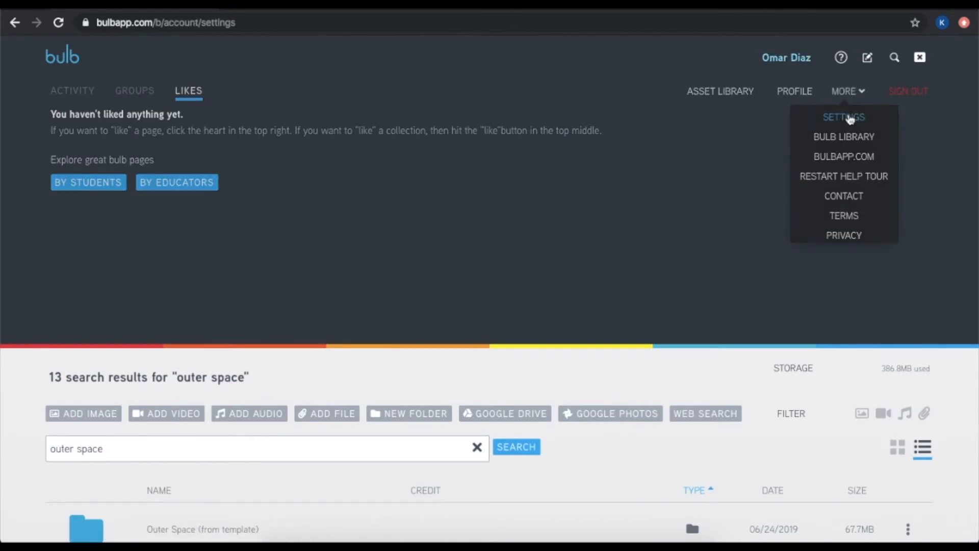
pyautogui.click(844, 116)
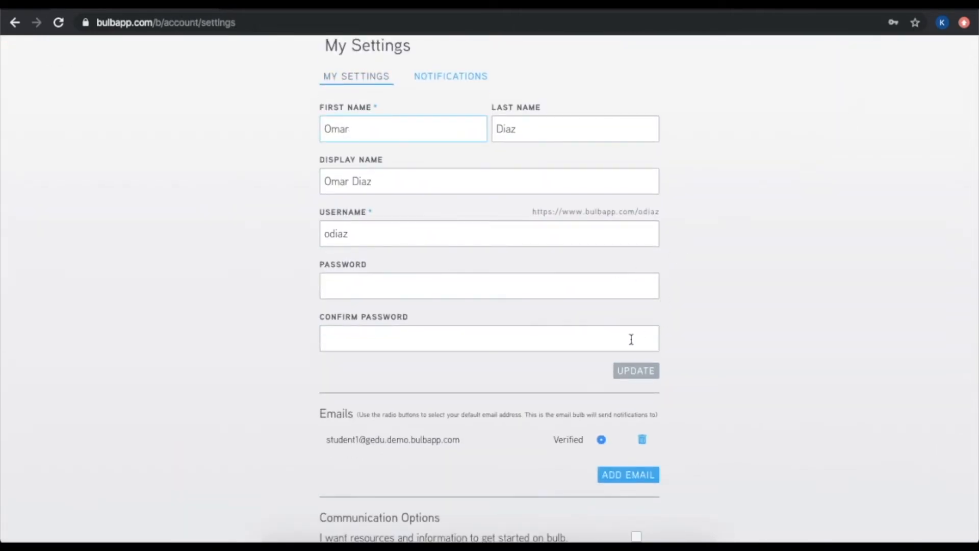
# Scroll the settings to the email section, start Add Email and cancel it, leaving one verified email
pyautogui.scroll(-3)
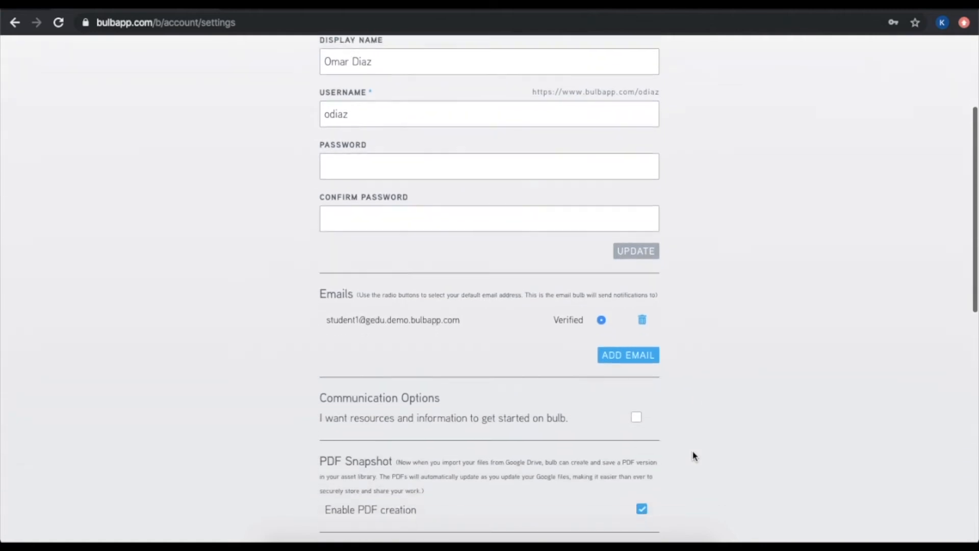
pyautogui.scroll(-3)
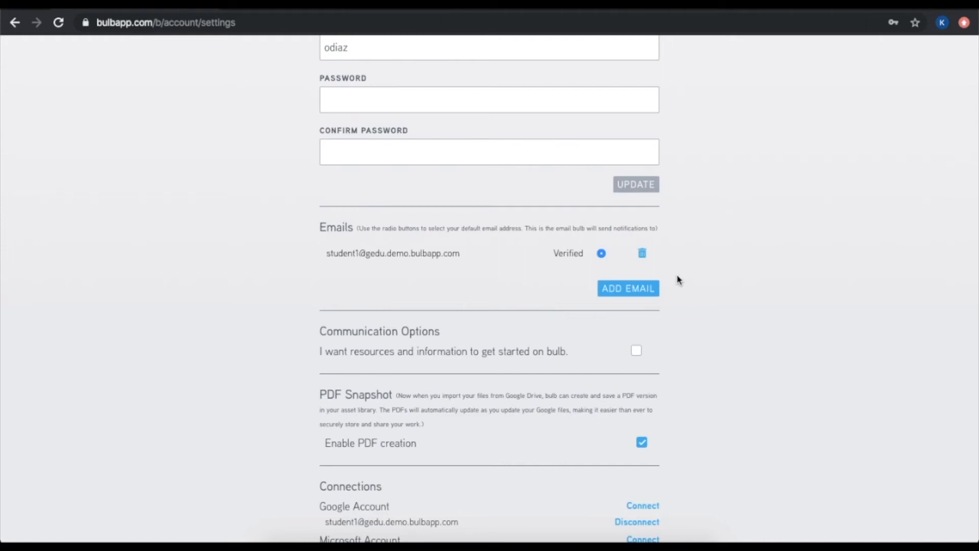
pyautogui.click(627, 288)
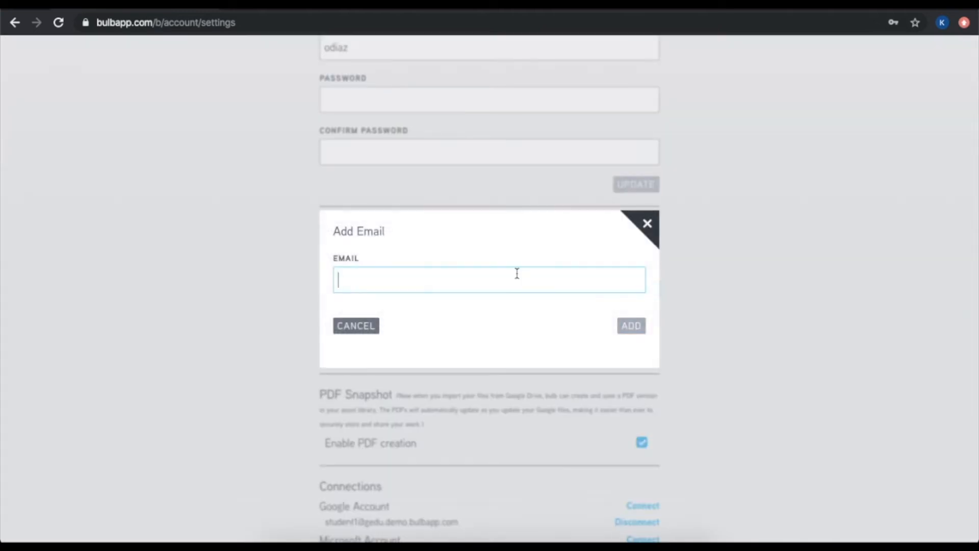
pyautogui.click(356, 326)
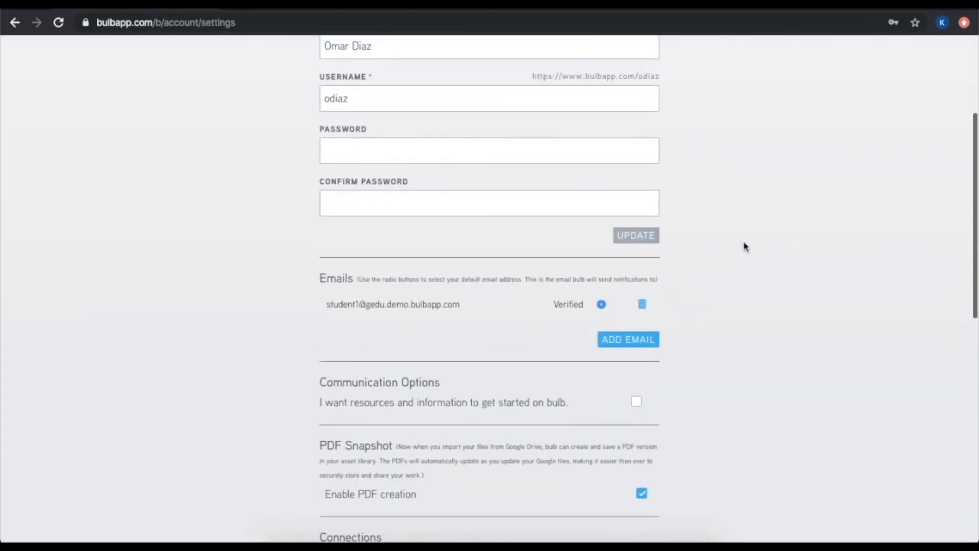
pyautogui.moveTo(739, 310)
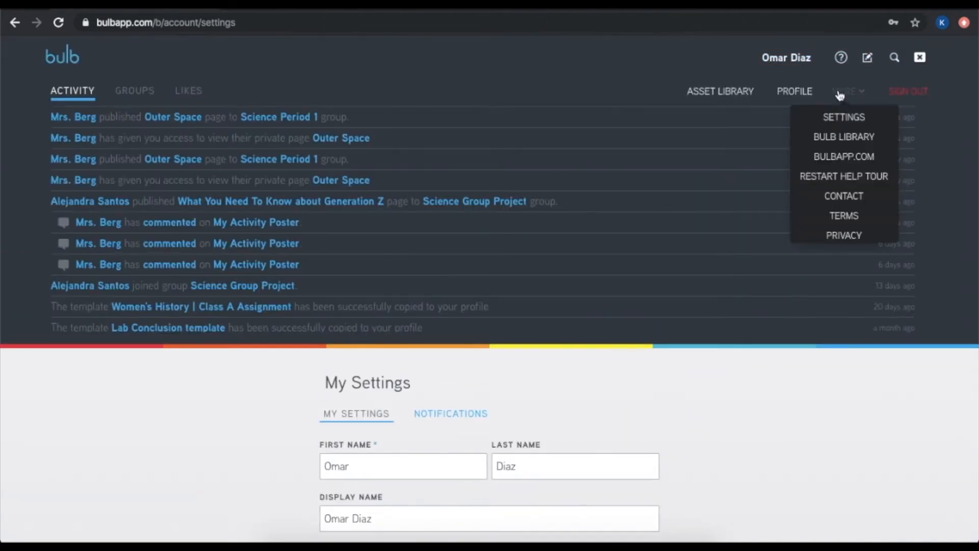
pyautogui.moveTo(844, 156)
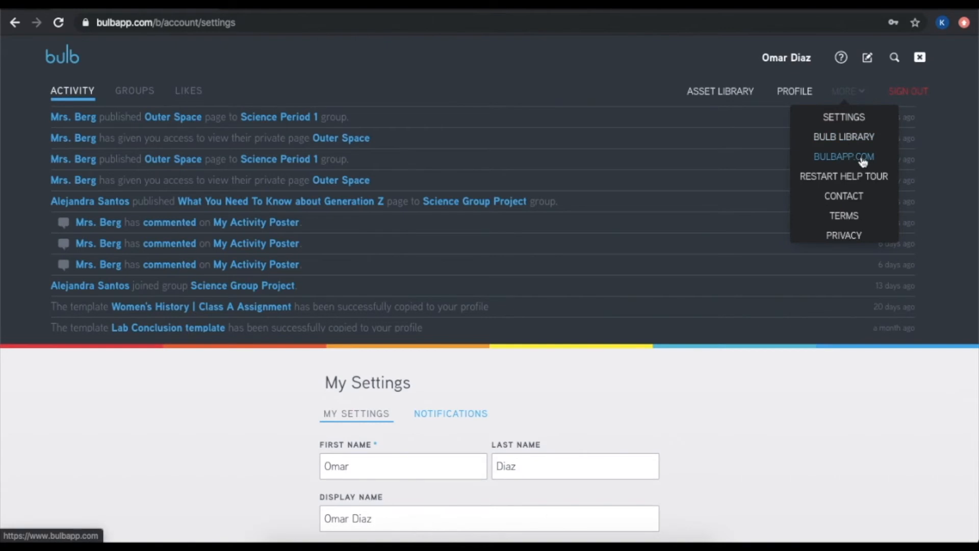
# Return to the profile via BULBAPP.COM, then go to the Bulb Library from the MORE options
pyautogui.click(844, 156)
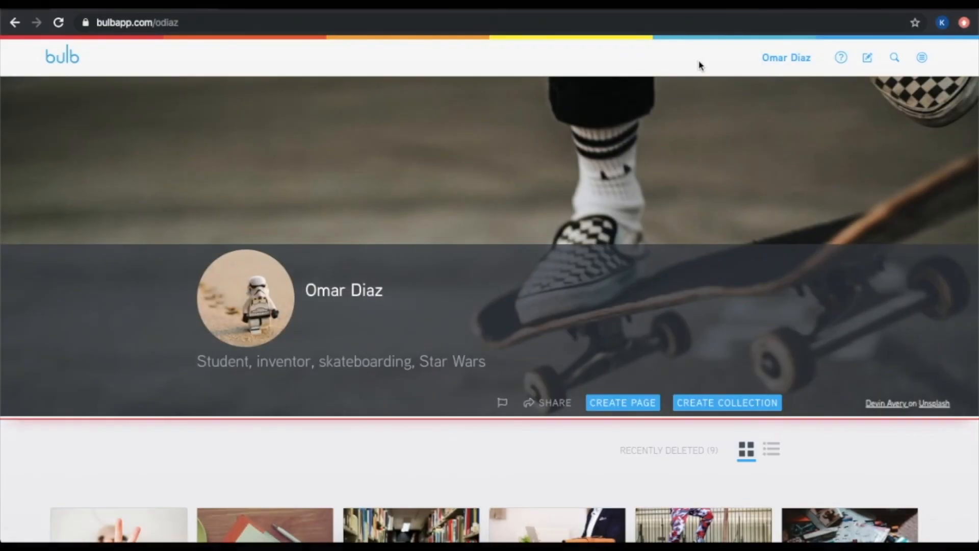
pyautogui.moveTo(705, 65)
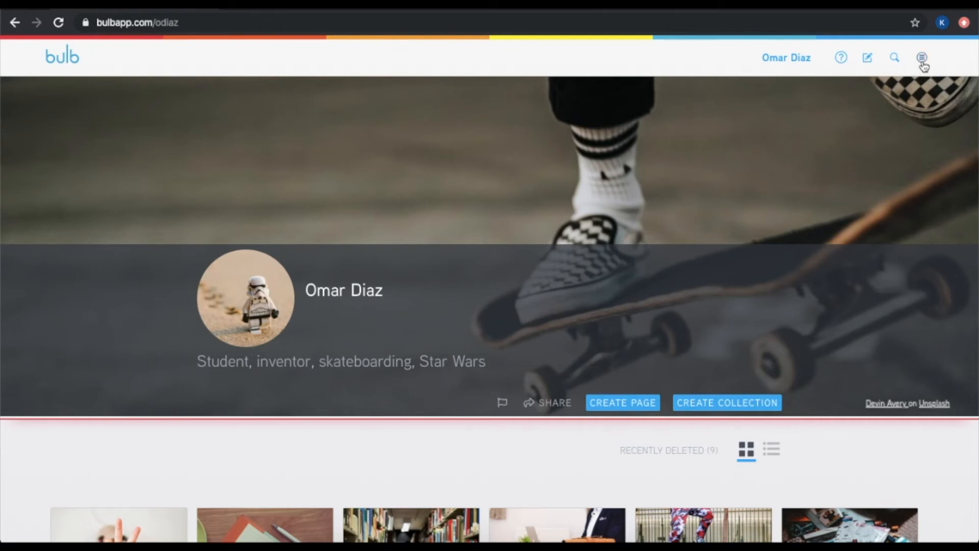
pyautogui.click(922, 57)
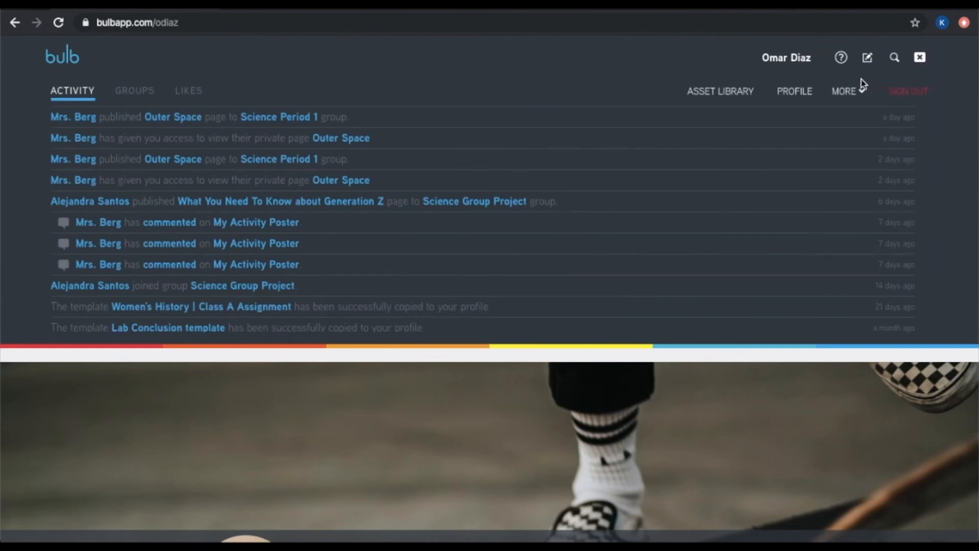
pyautogui.click(843, 91)
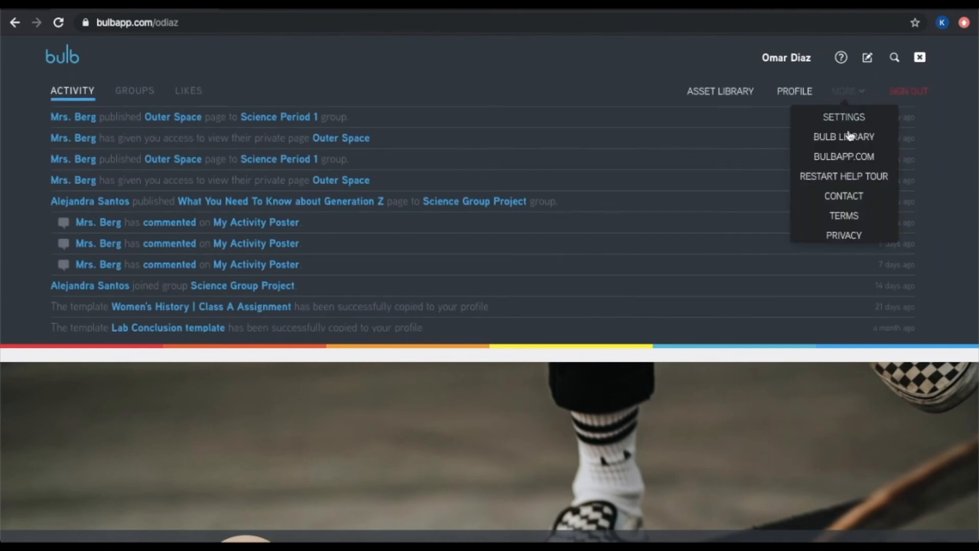
pyautogui.click(843, 135)
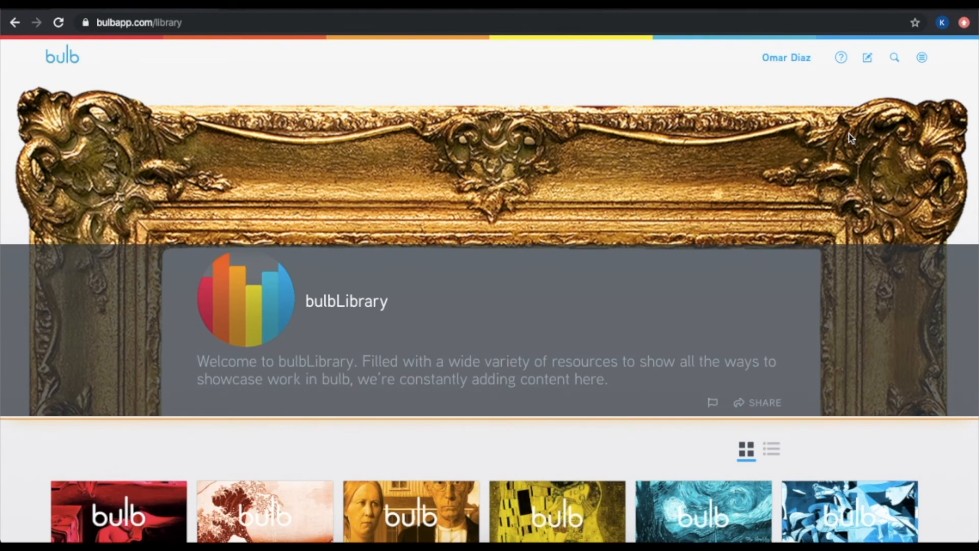
# Browse the bulbLibrary and enter the Tutorial collection with its ten tutorial tiles
pyautogui.scroll(-3)
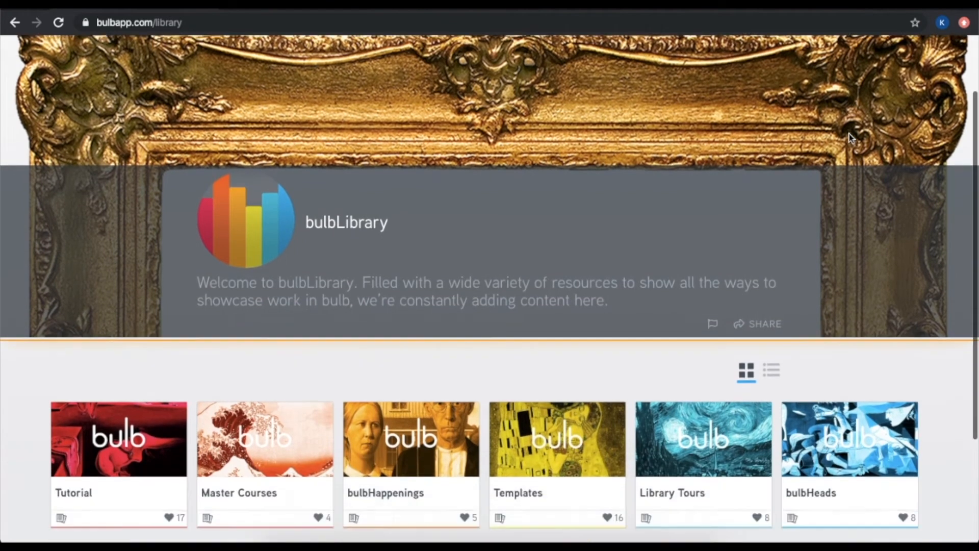
pyautogui.scroll(-3)
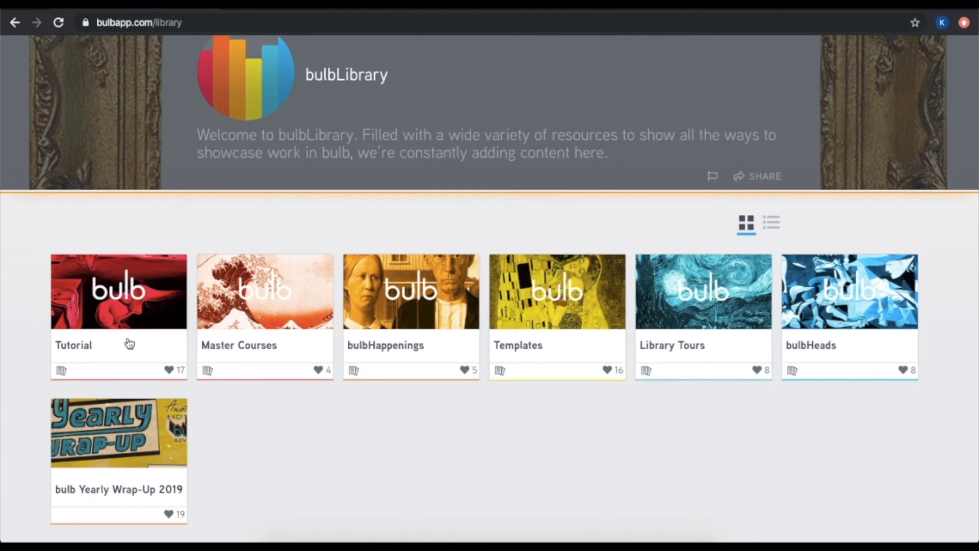
pyautogui.click(119, 291)
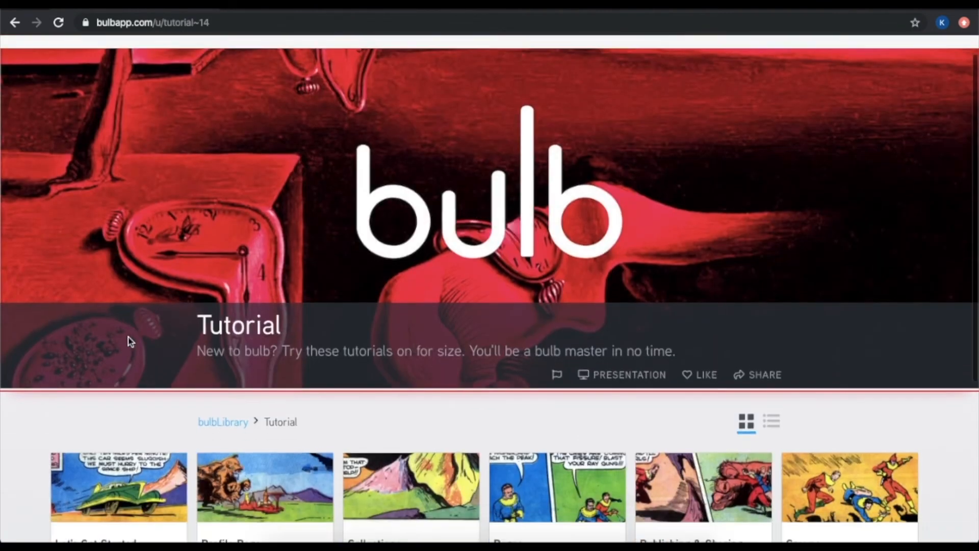
pyautogui.scroll(-3)
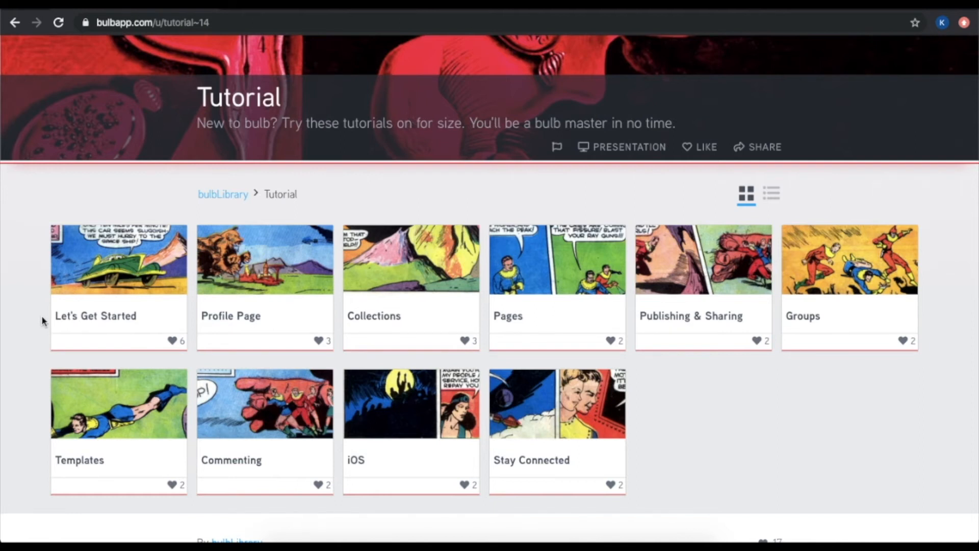
pyautogui.moveTo(223, 194)
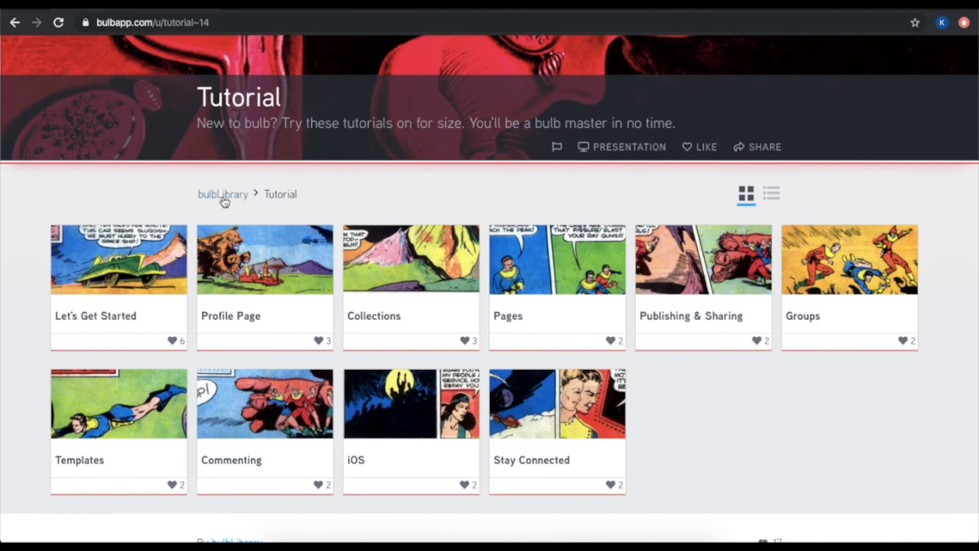
pyautogui.moveTo(224, 194)
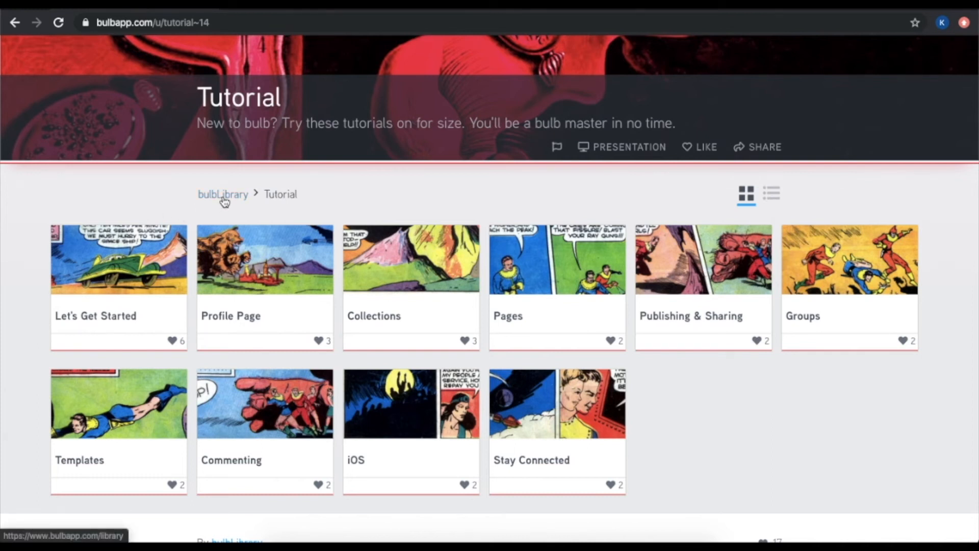
# Go back up to the bulbLibrary page and scroll through its seven resource collections
pyautogui.click(222, 194)
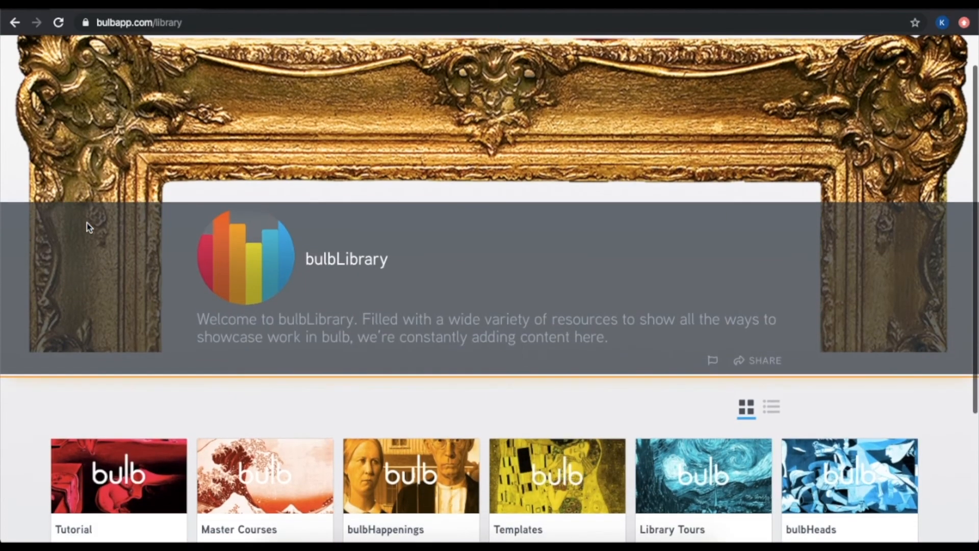
pyautogui.scroll(-3)
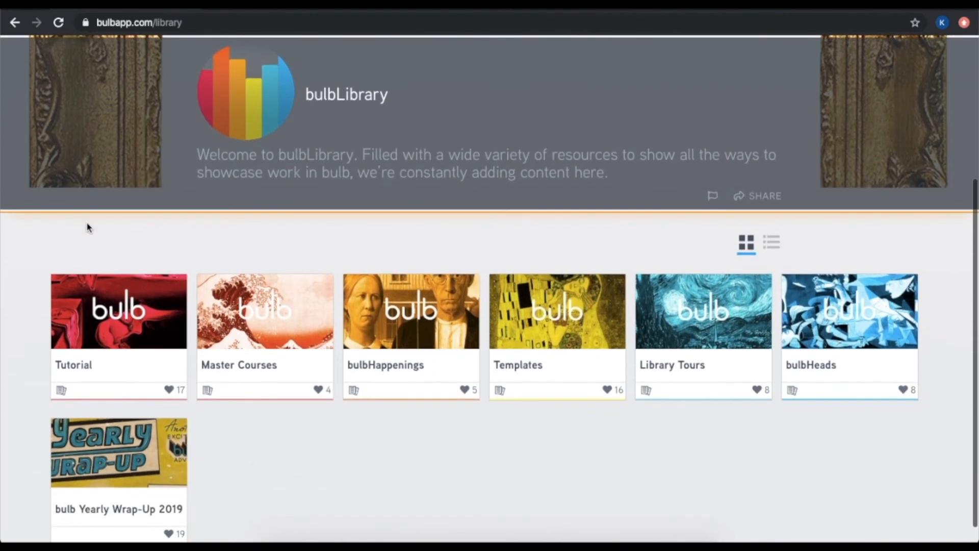
pyautogui.scroll(-3)
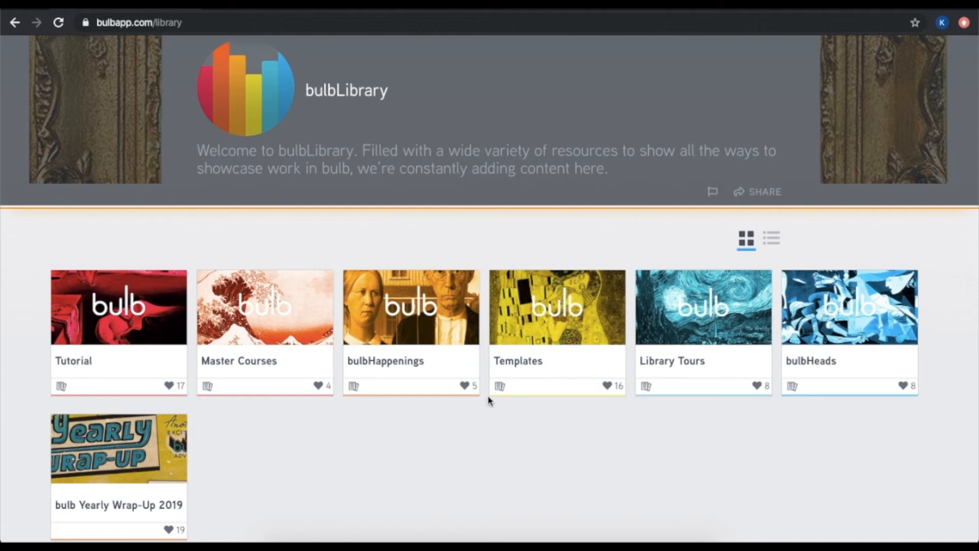
pyautogui.moveTo(784, 481)
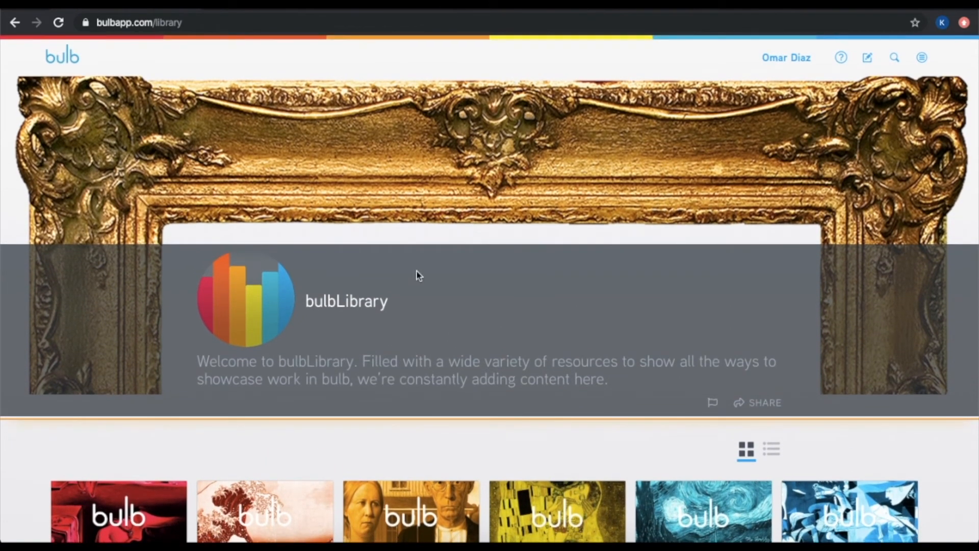
pyautogui.moveTo(62, 57)
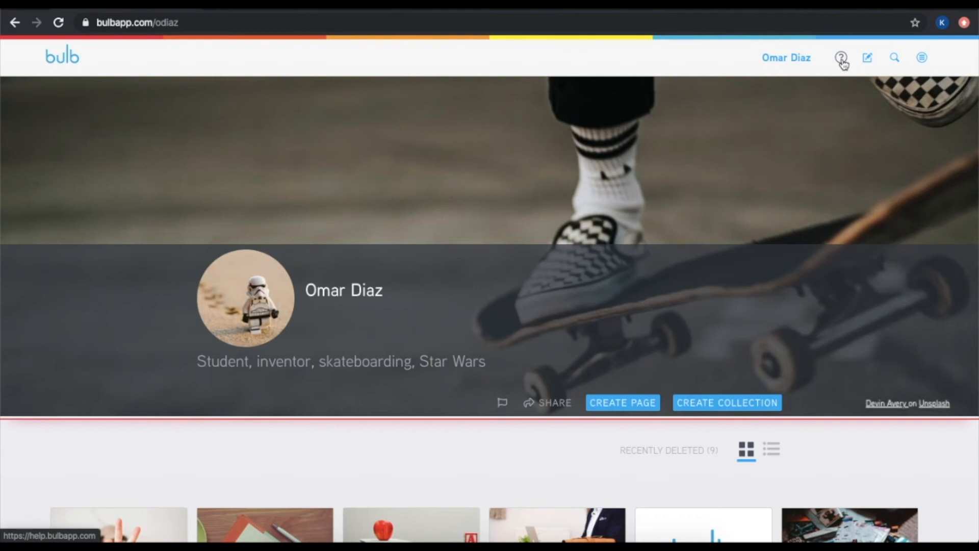
# In the help center, search 'navigation', browse the bulb & Features articles and start a support request
pyautogui.click(841, 57)
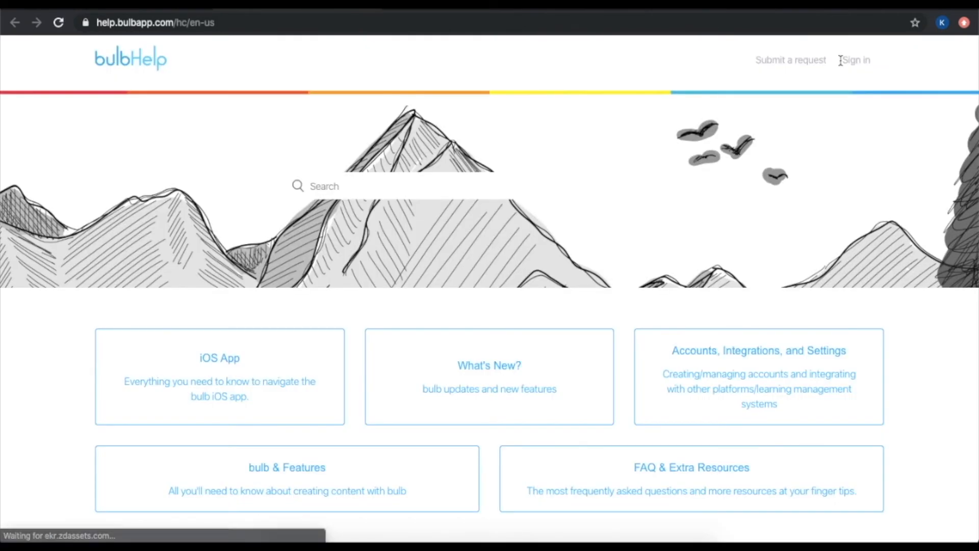
pyautogui.scroll(-3)
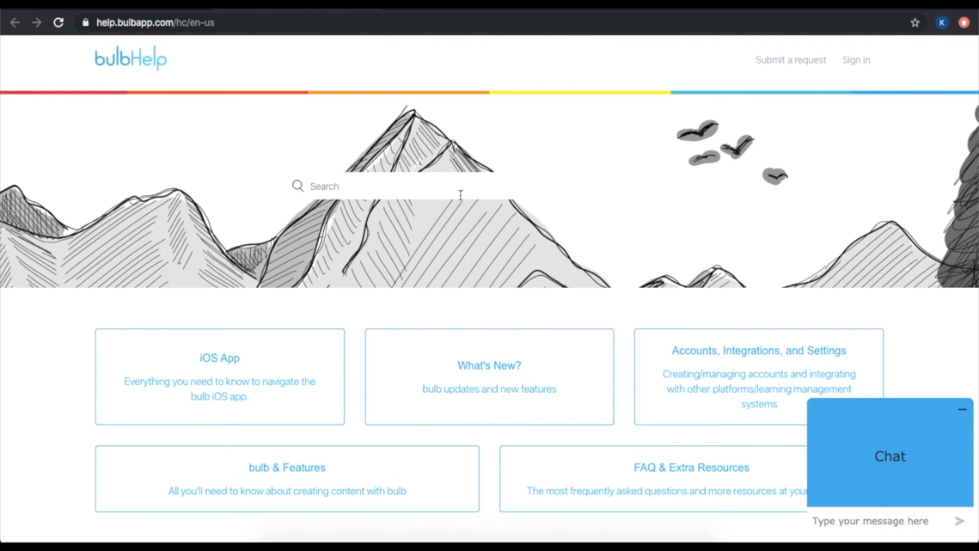
pyautogui.write('navigation')
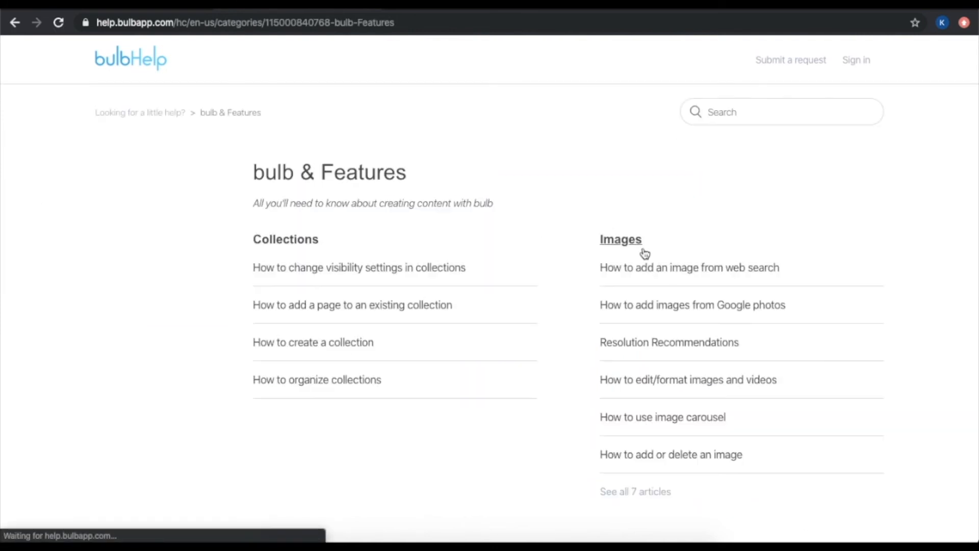
pyautogui.scroll(-3)
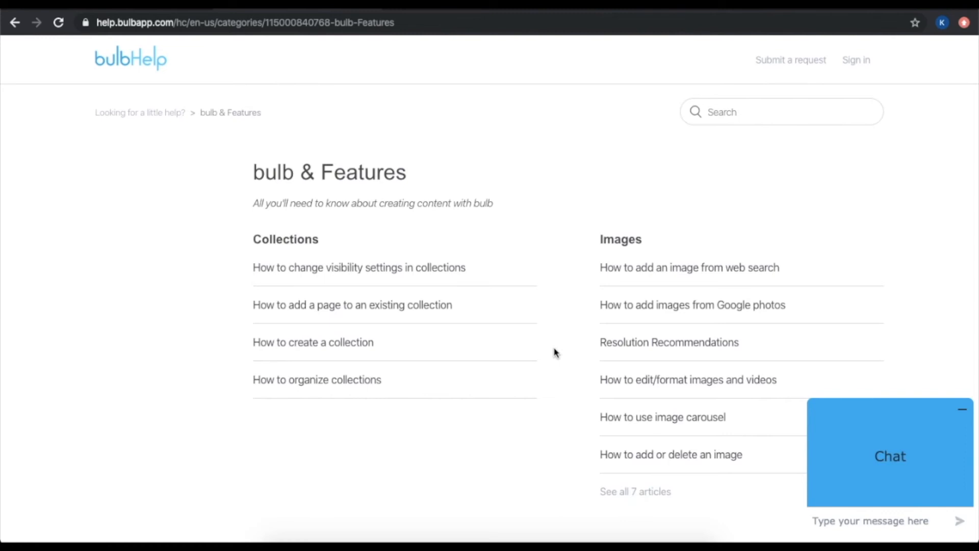
pyautogui.click(789, 60)
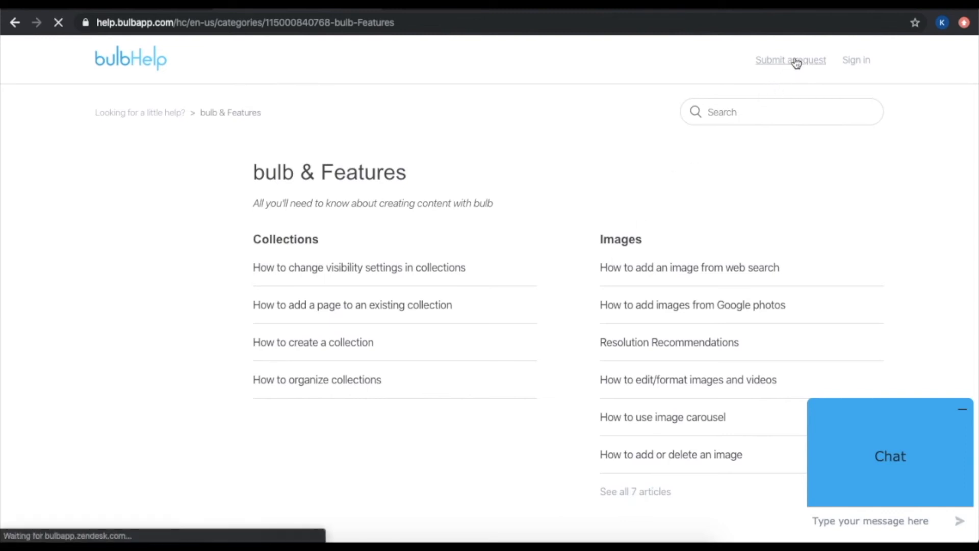
# Bring up the Submit a request form and draft 'Hi! I n' in the chat message field
pyautogui.click(789, 61)
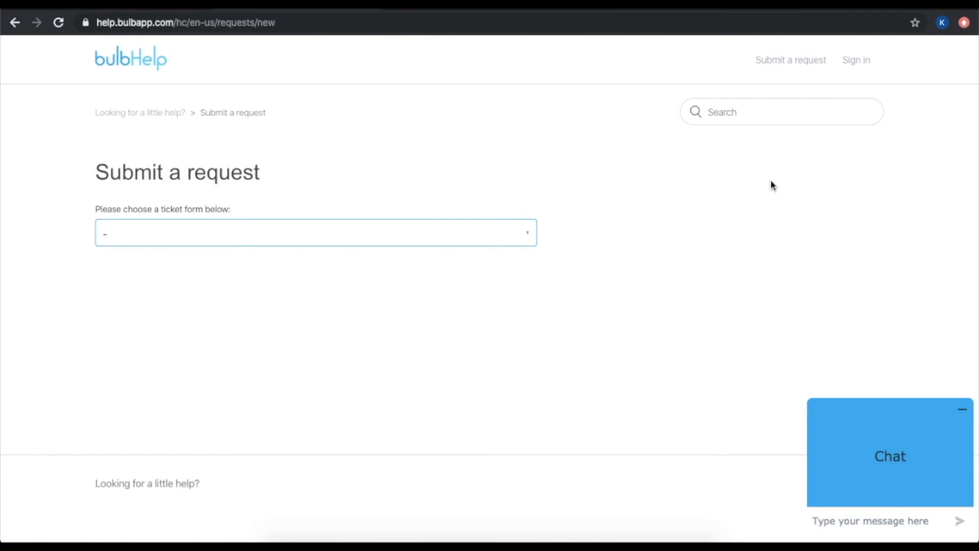
pyautogui.moveTo(662, 213)
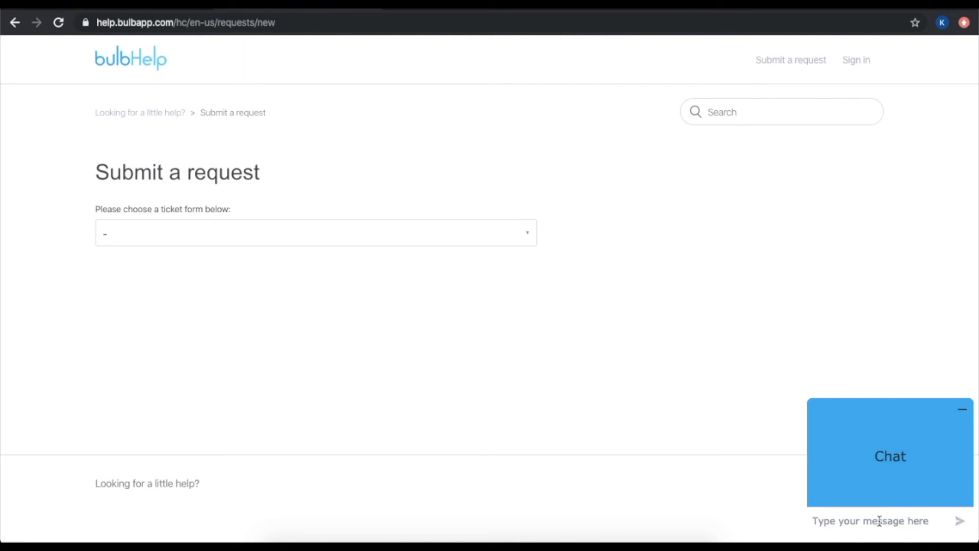
pyautogui.write('Hi! I need help!')
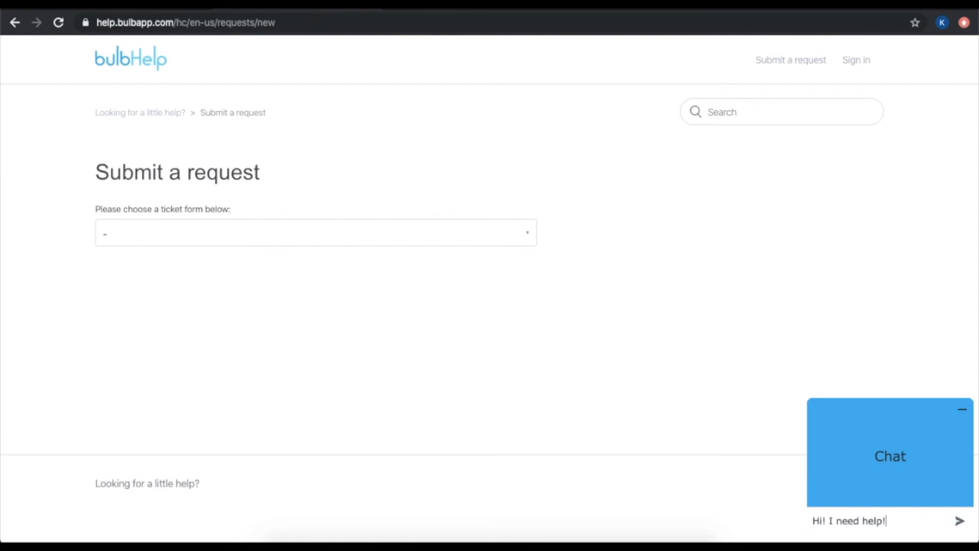
pyautogui.click(960, 522)
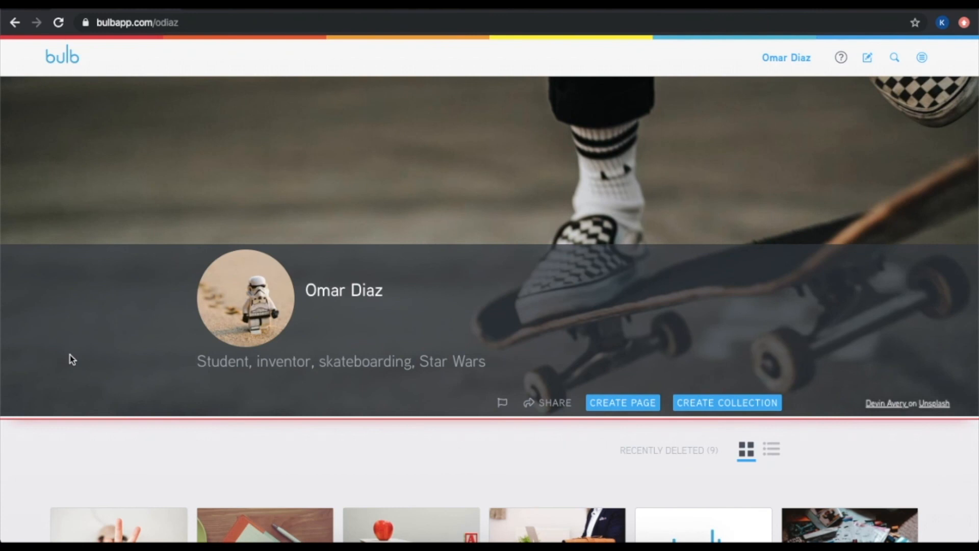
pyautogui.scroll(-3)
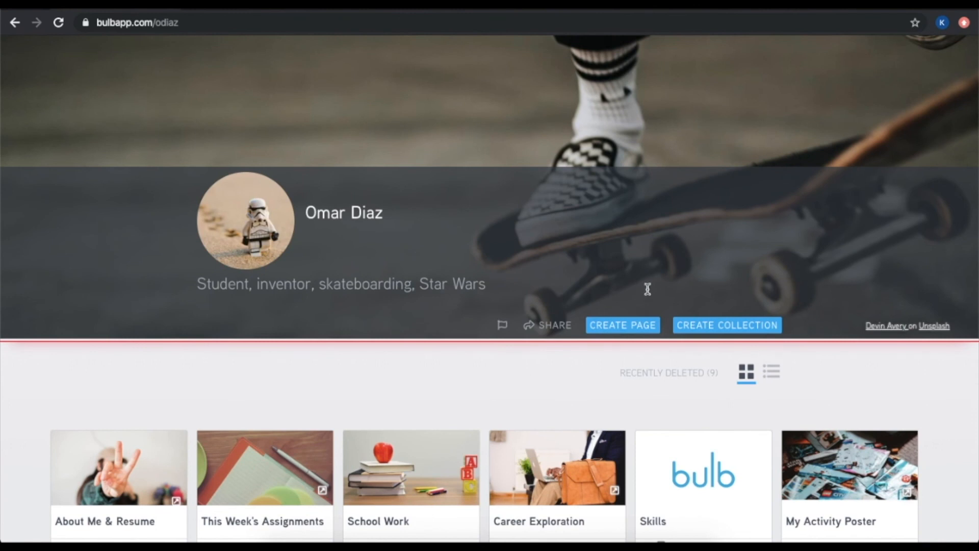
pyautogui.moveTo(499, 375)
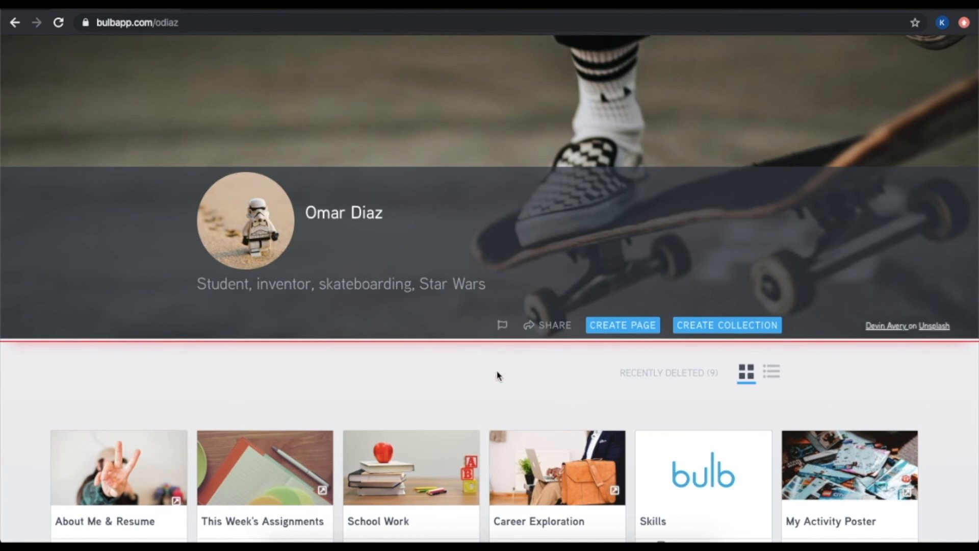
pyautogui.scroll(-3)
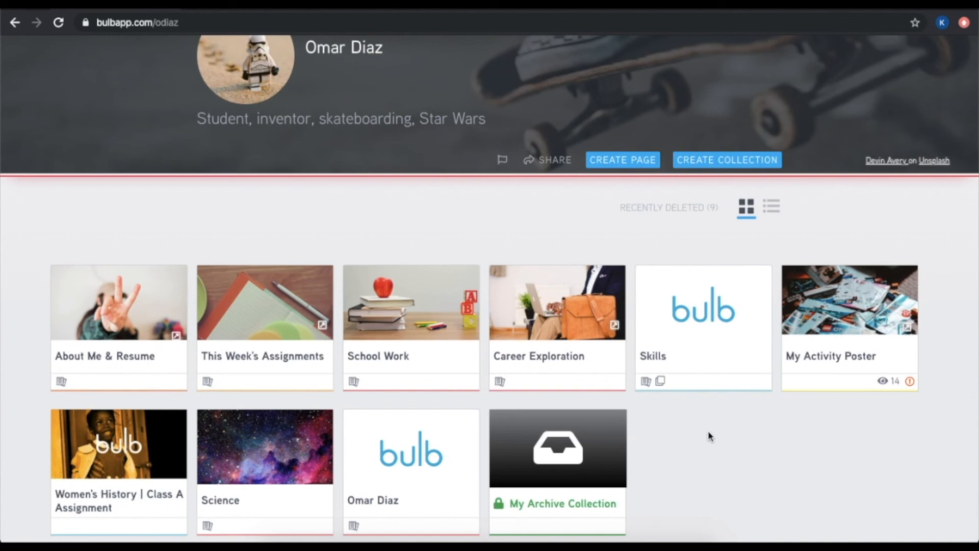
pyautogui.moveTo(523, 400)
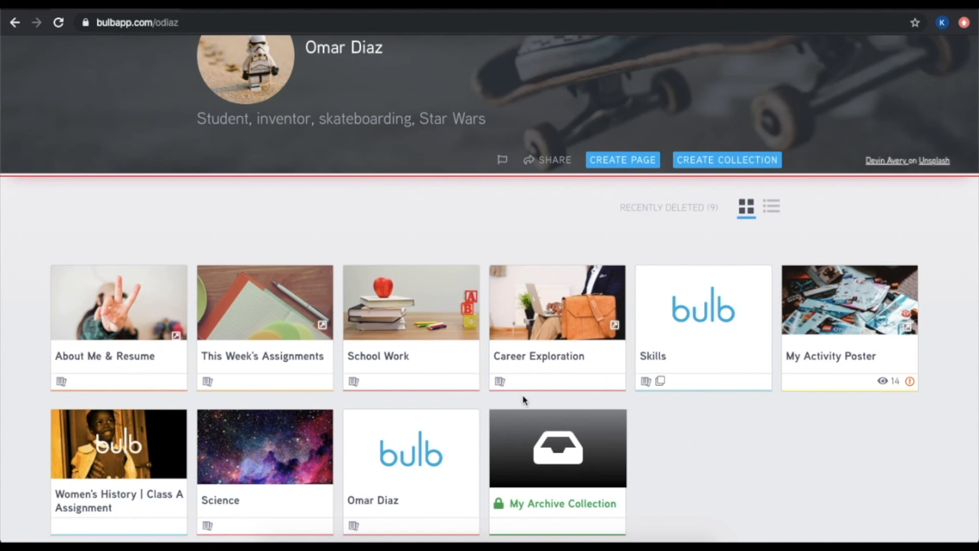
pyautogui.moveTo(482, 388)
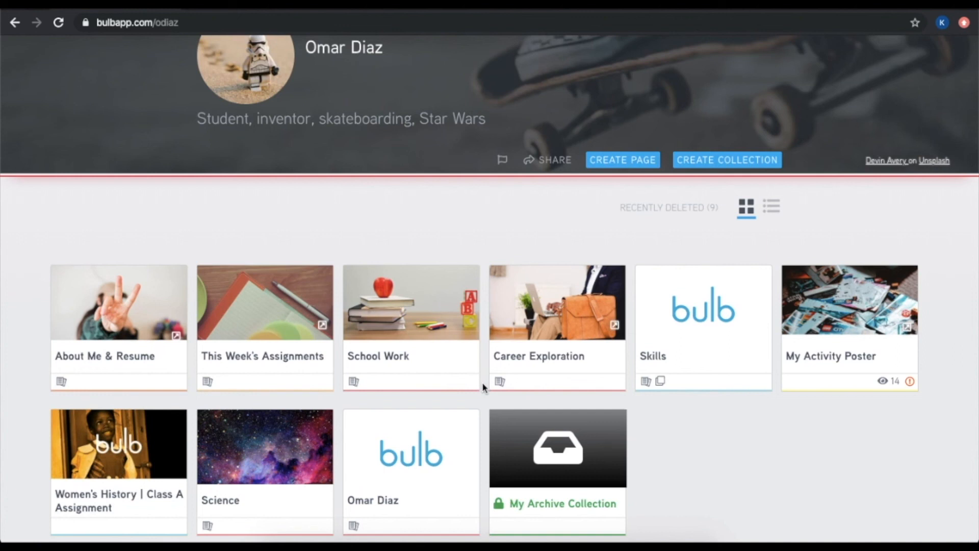
pyautogui.moveTo(785, 395)
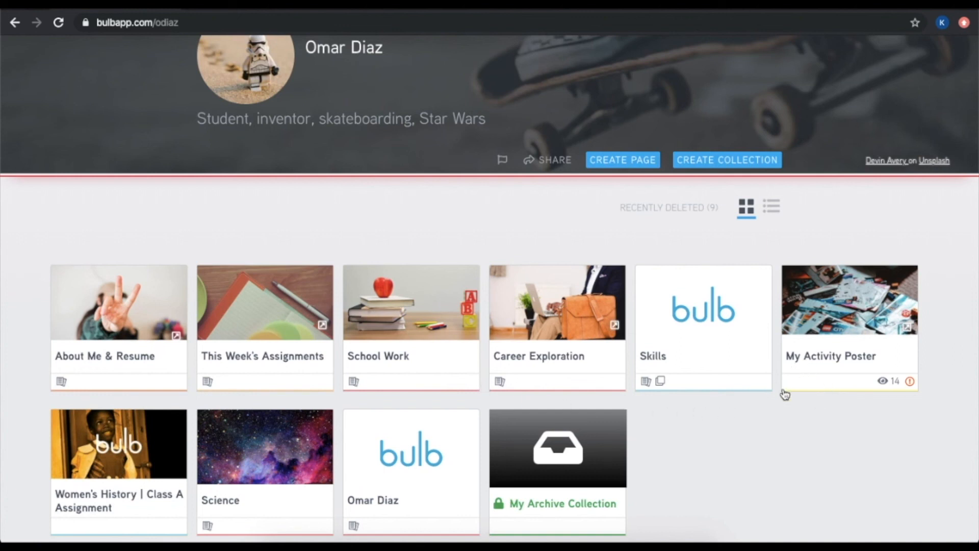
pyautogui.moveTo(774, 403)
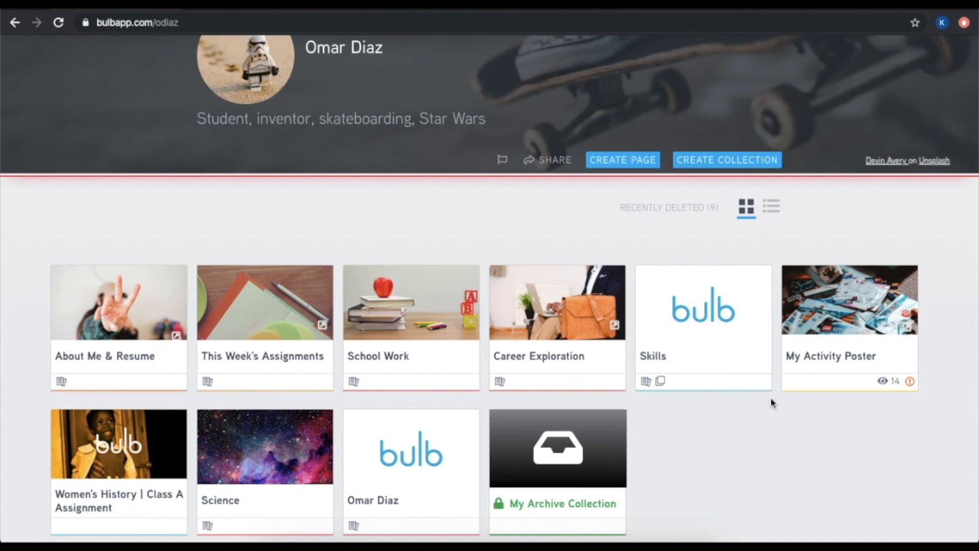
pyautogui.moveTo(783, 398)
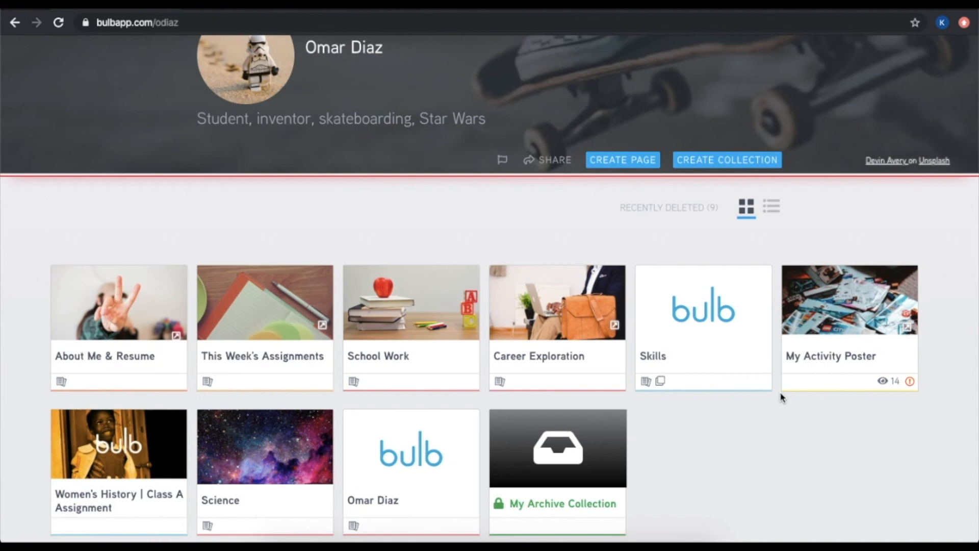
pyautogui.moveTo(771, 415)
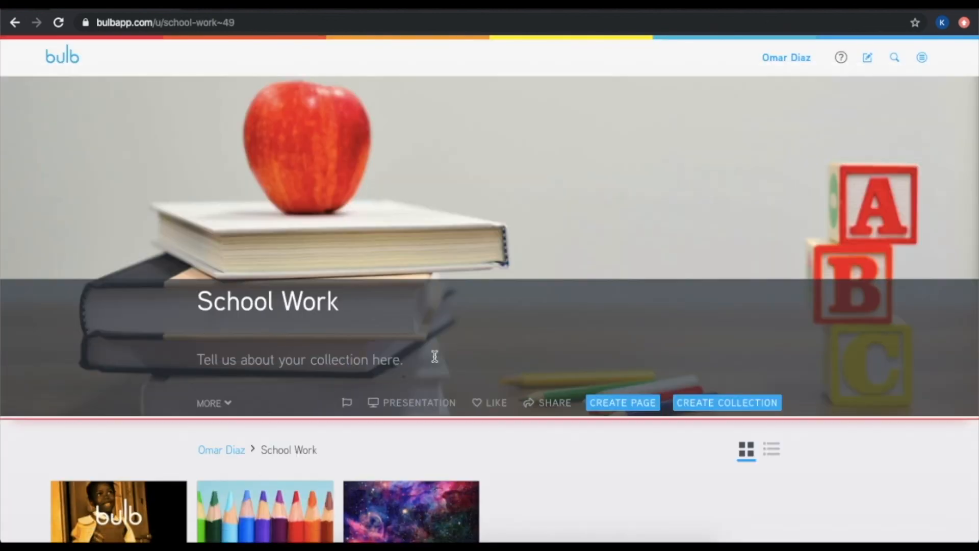
# View the Lesson 8 Complete page down to its poster and comments, then return via View Collection
pyautogui.scroll(-3)
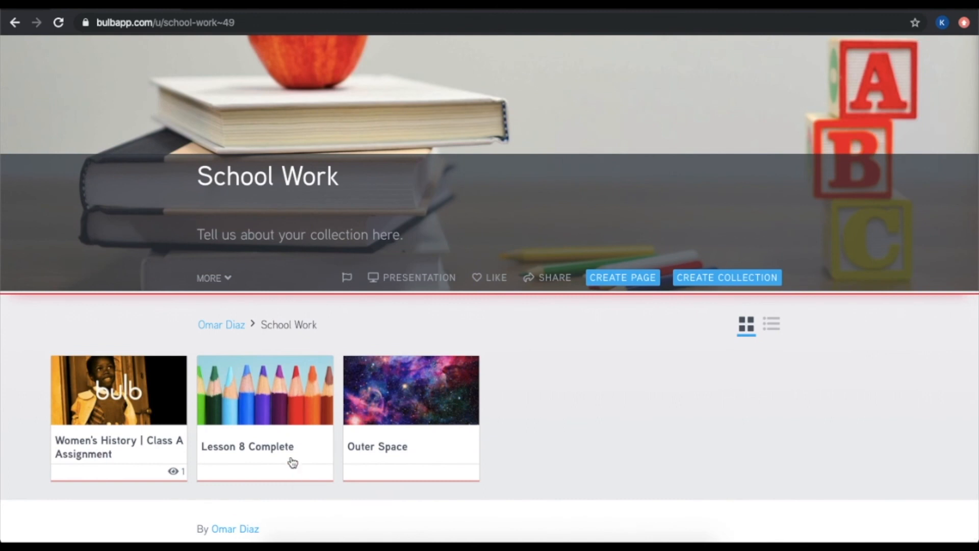
pyautogui.click(266, 390)
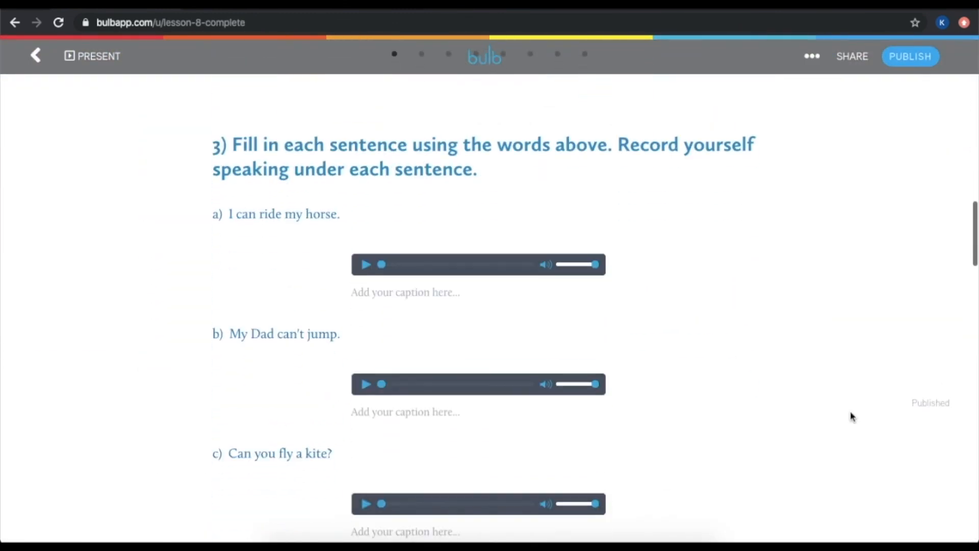
pyautogui.scroll(-3)
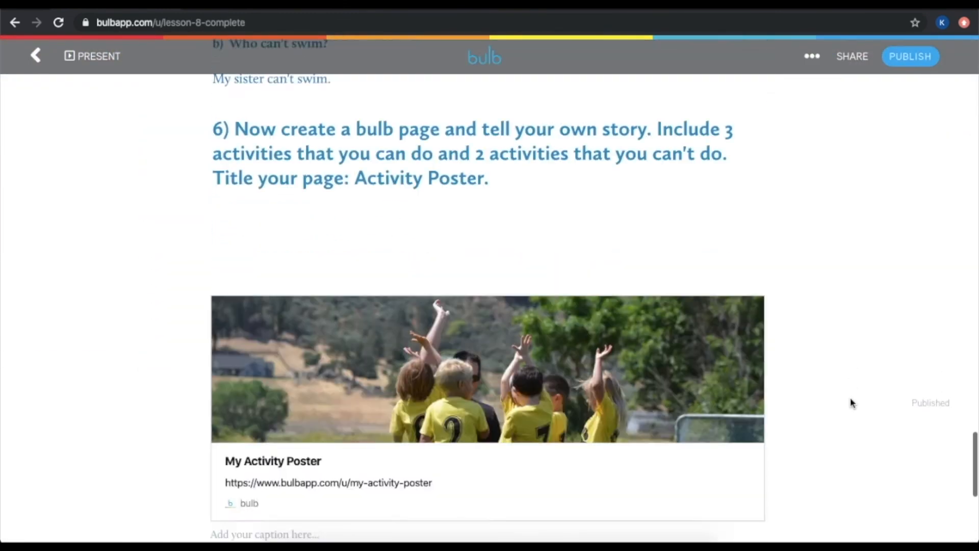
pyautogui.scroll(-3)
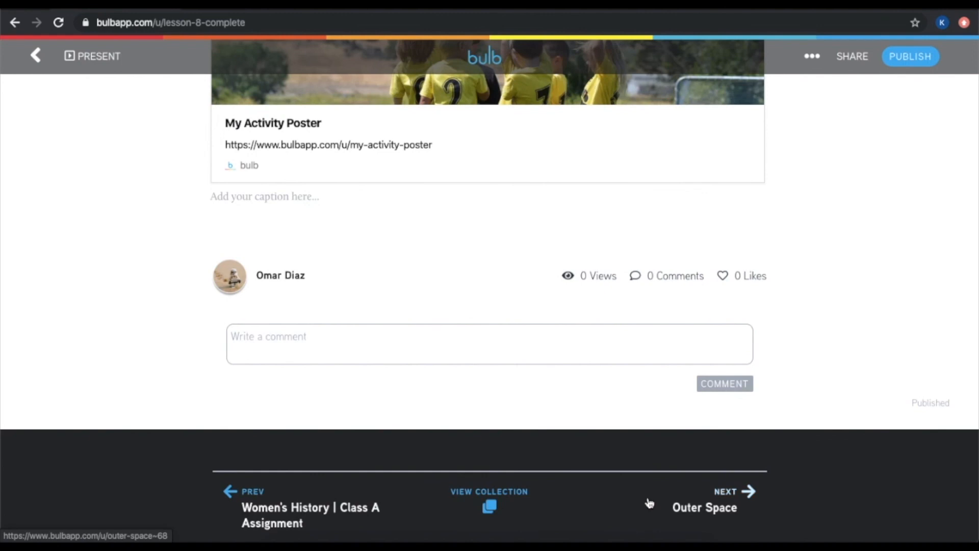
pyautogui.moveTo(568, 491)
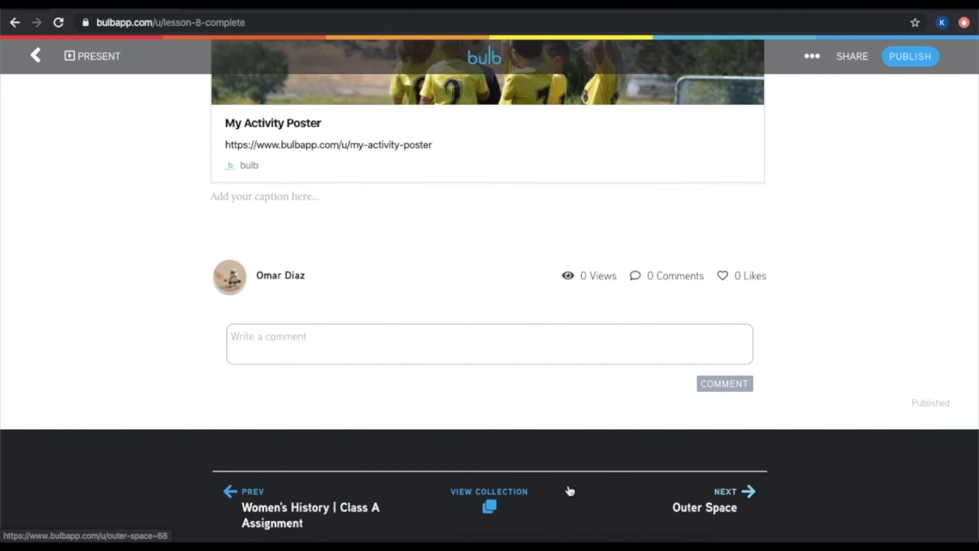
pyautogui.click(488, 506)
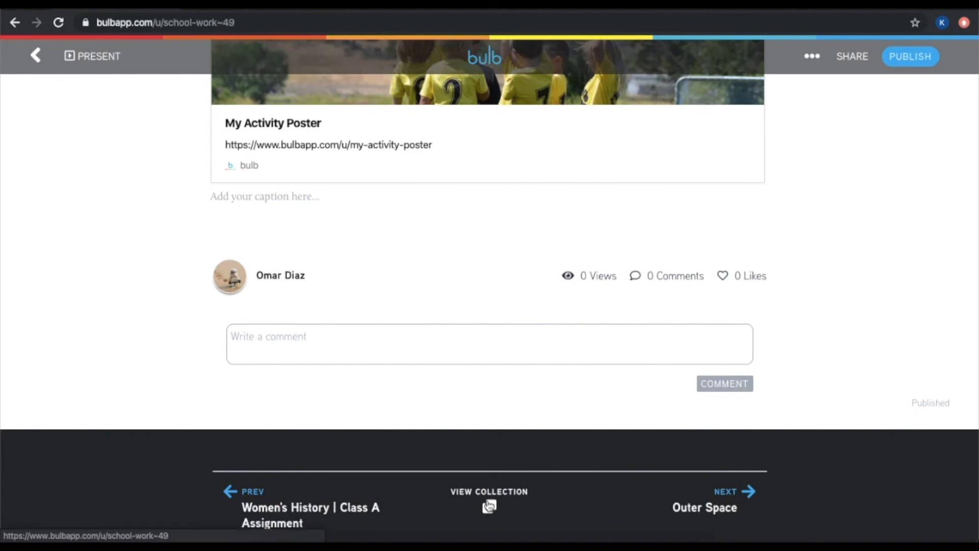
# Return to the School Work collection overview showing its three pages
pyautogui.click(489, 492)
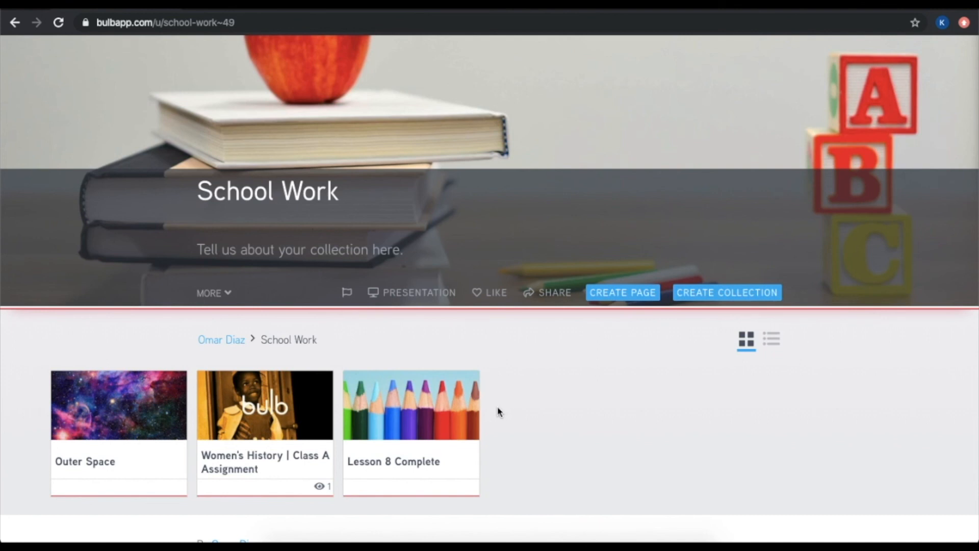
pyautogui.moveTo(130, 442)
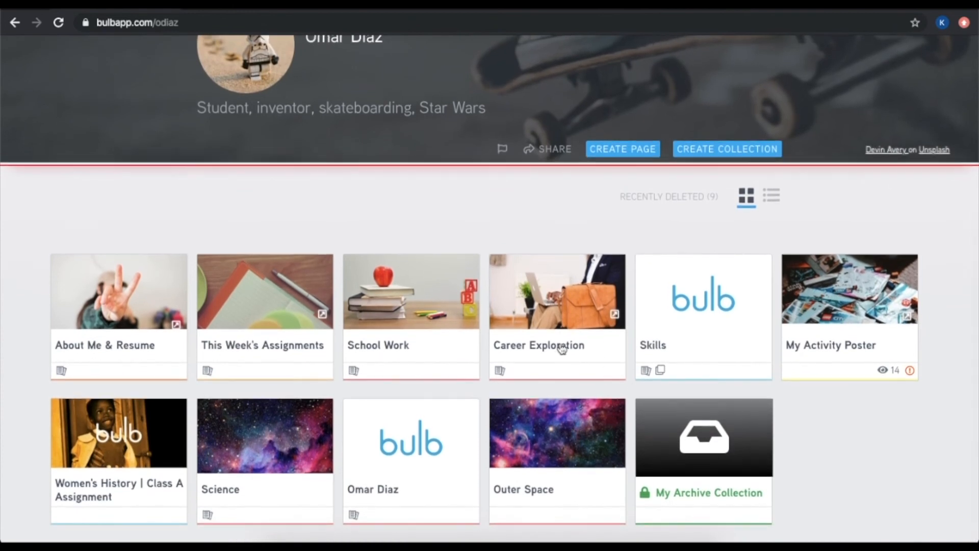
pyautogui.moveTo(483, 399)
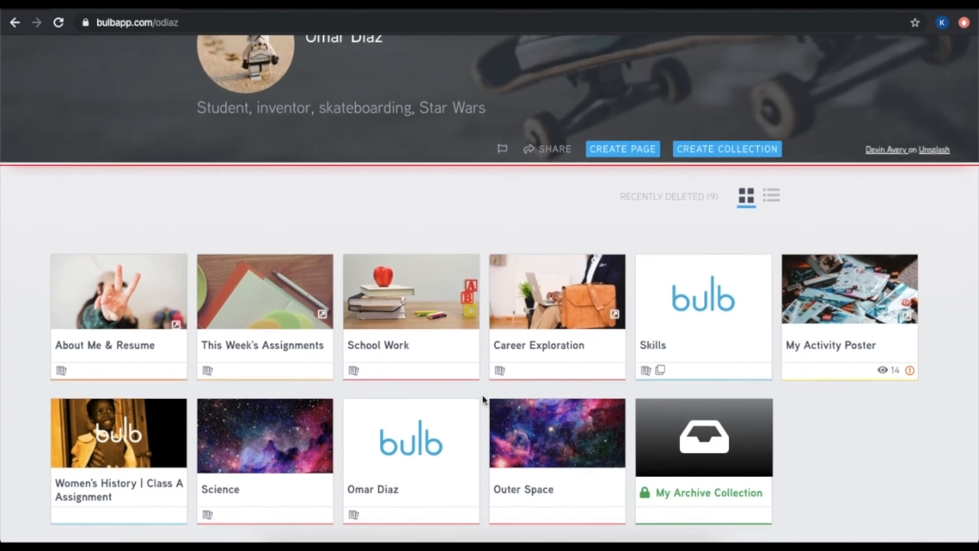